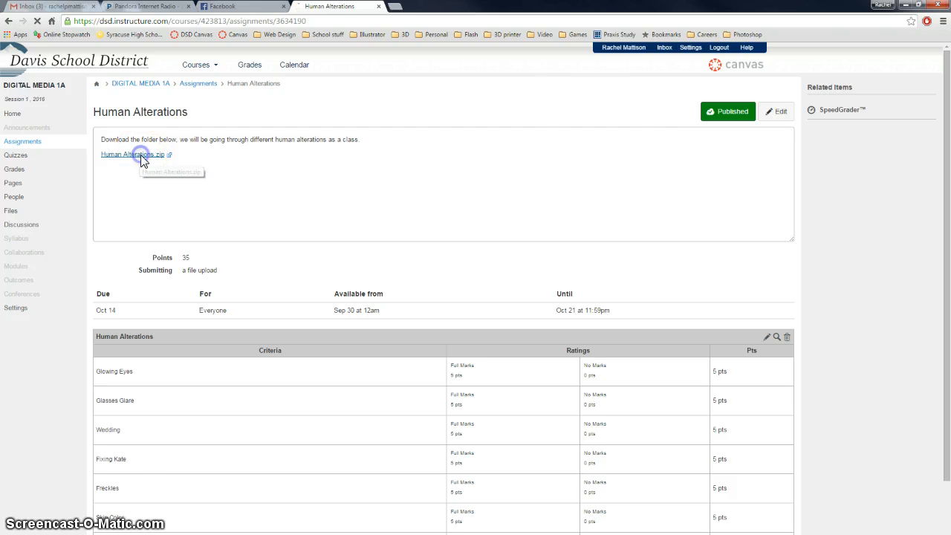
- Download the Human Alterations zip from the assignment page
{"action": "left_click", "coordinate": [133, 153]}
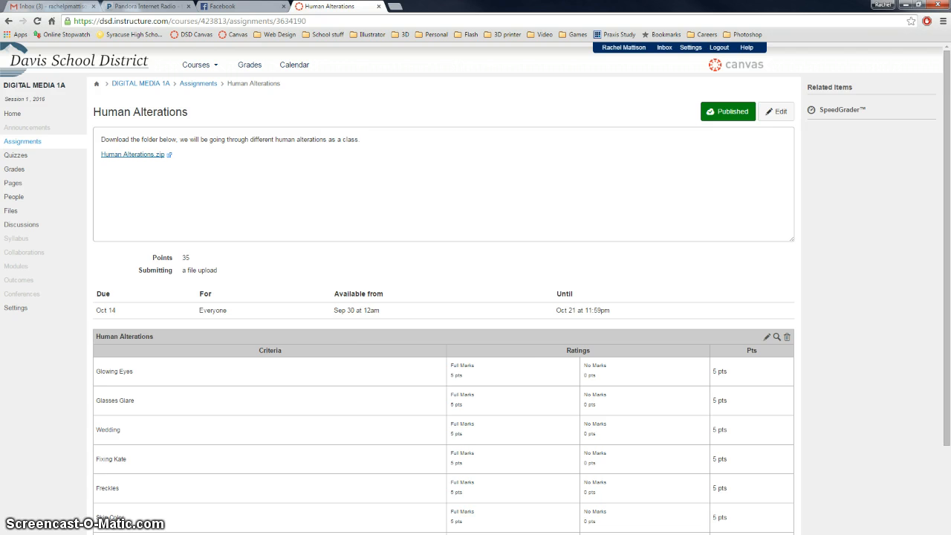
- Extract Human Alterations.zip into its own folder in Downloads with WinRAR
{"action": "left_click", "coordinate": [131, 153]}
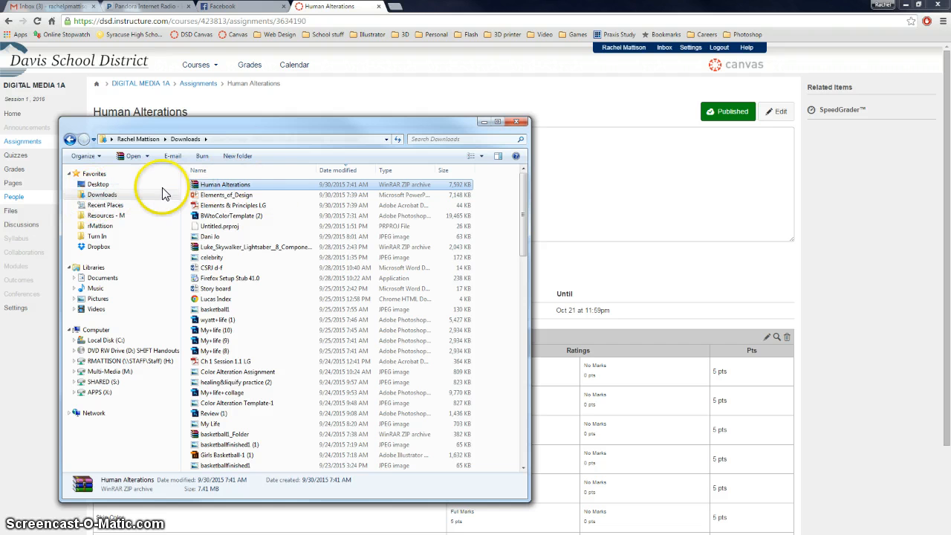
{"action": "right_click", "coordinate": [224, 184]}
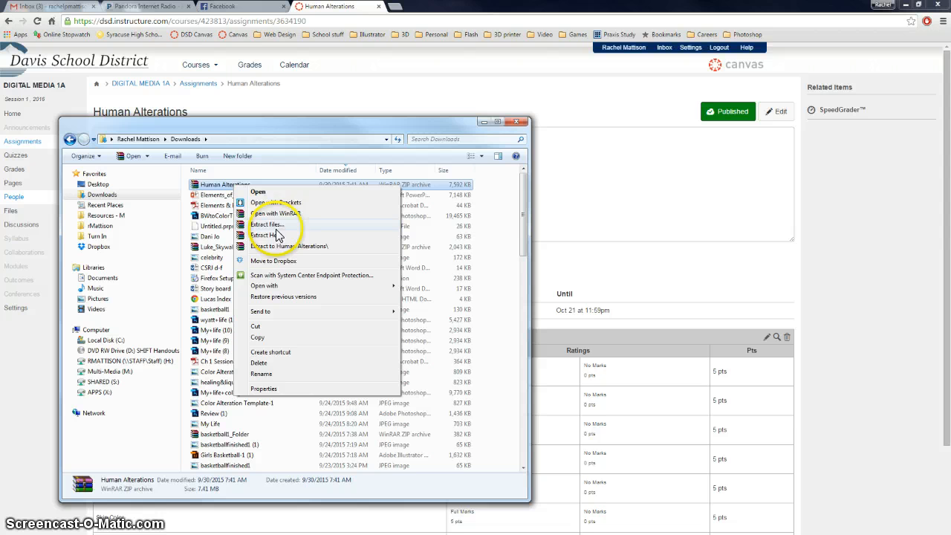
{"action": "left_click", "coordinate": [268, 225]}
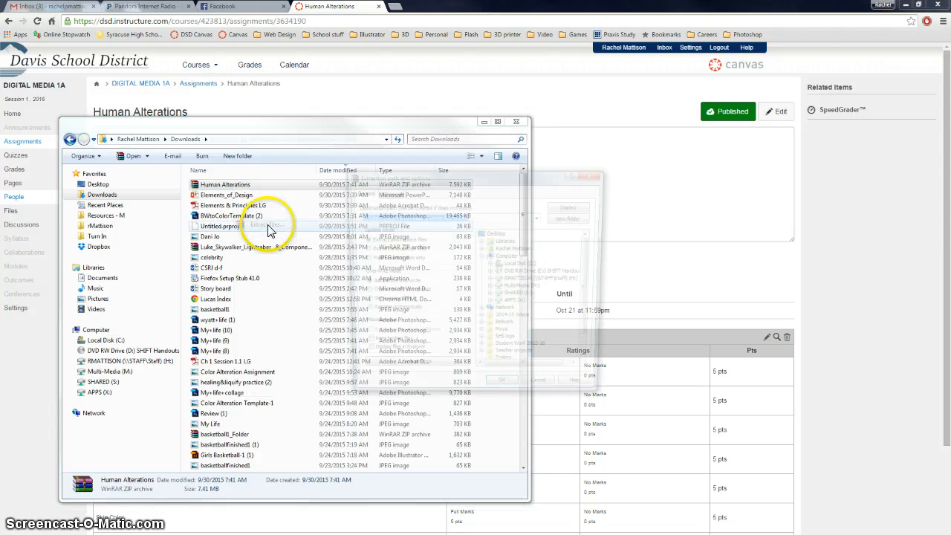
{"action": "left_click", "coordinate": [265, 226]}
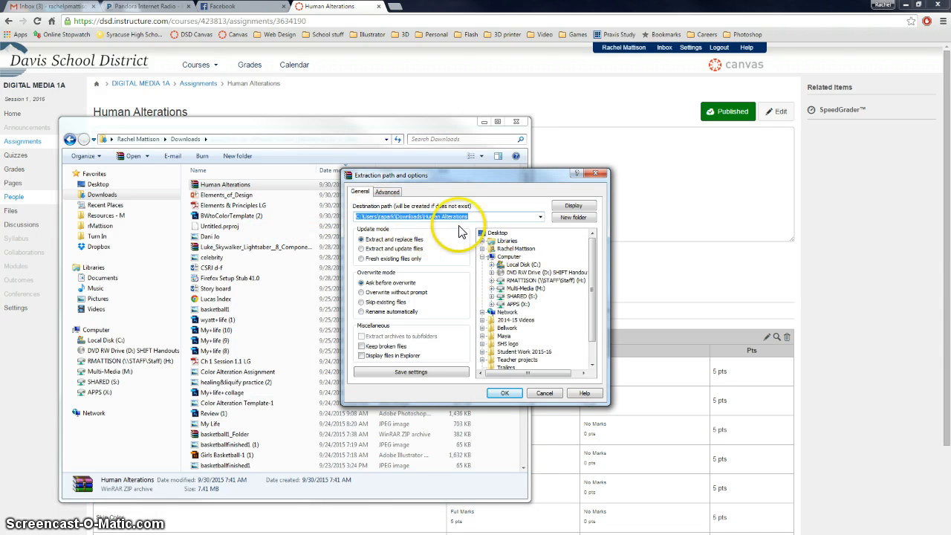
{"action": "mouse_move", "coordinate": [600, 280]}
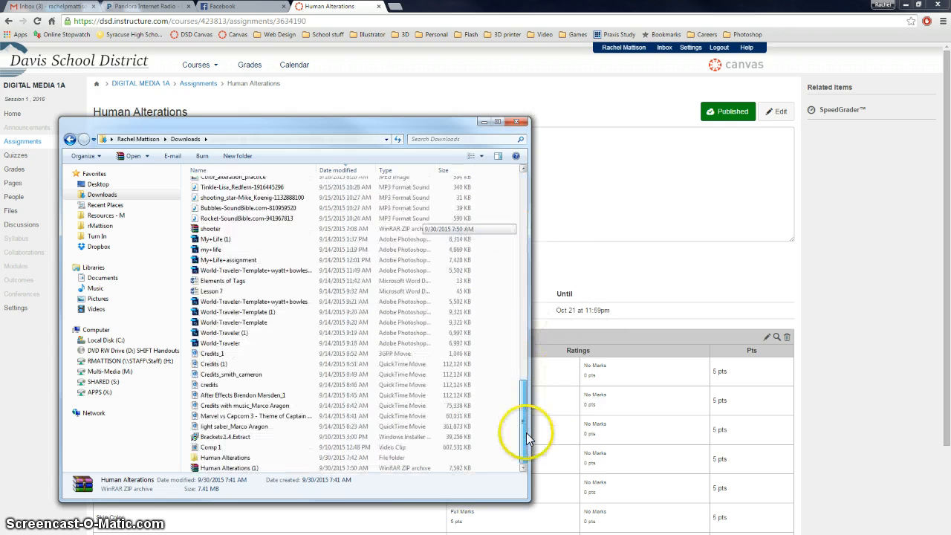
- Navigate into Human Alterations > 7 Human Alterations > Altered Eyes
{"action": "double_click", "coordinate": [226, 458]}
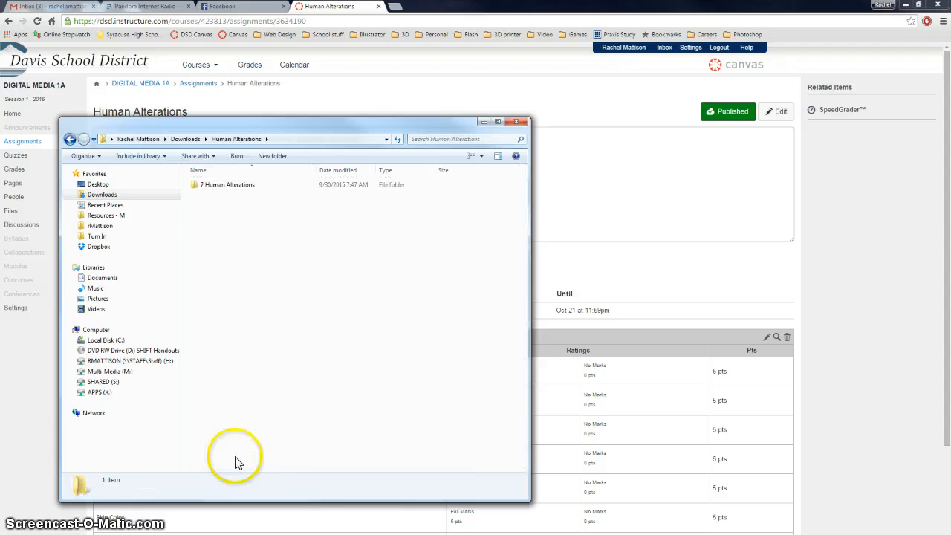
{"action": "double_click", "coordinate": [229, 184]}
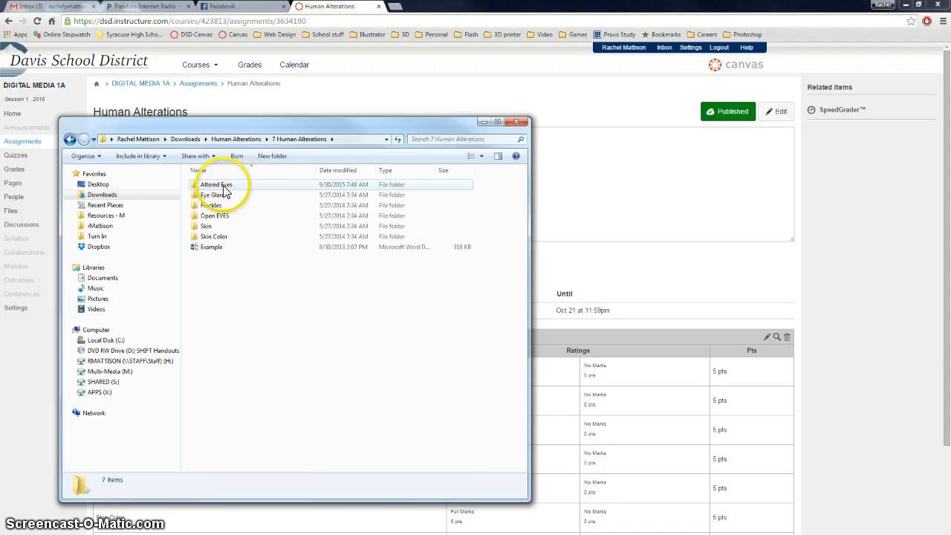
{"action": "double_click", "coordinate": [217, 184]}
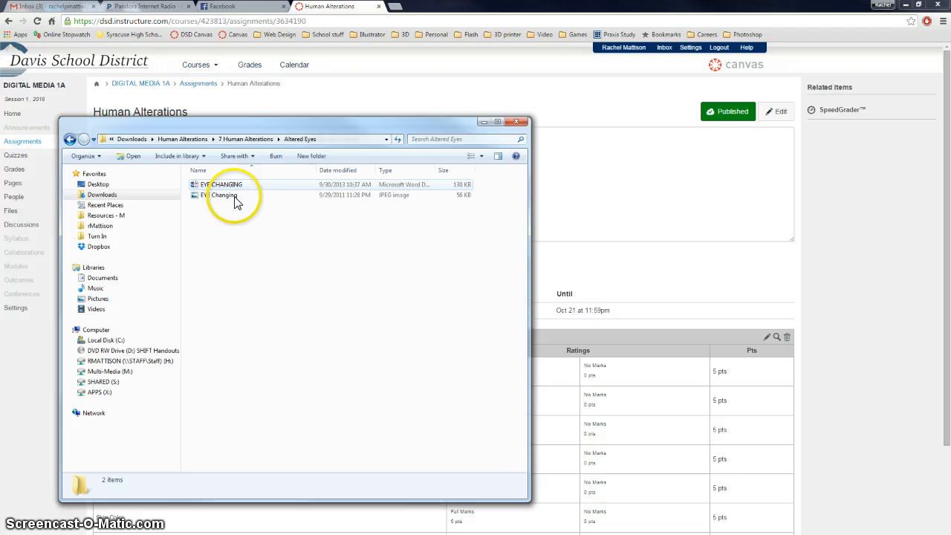
- Browse the Open with program chooser for EYE Changing, then cancel without changes
{"action": "right_click", "coordinate": [219, 195]}
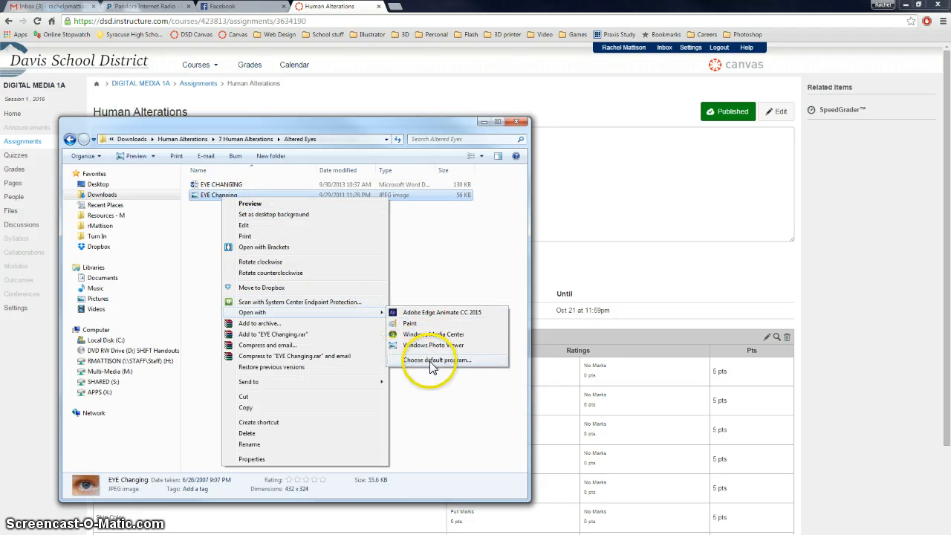
{"action": "left_click", "coordinate": [437, 360]}
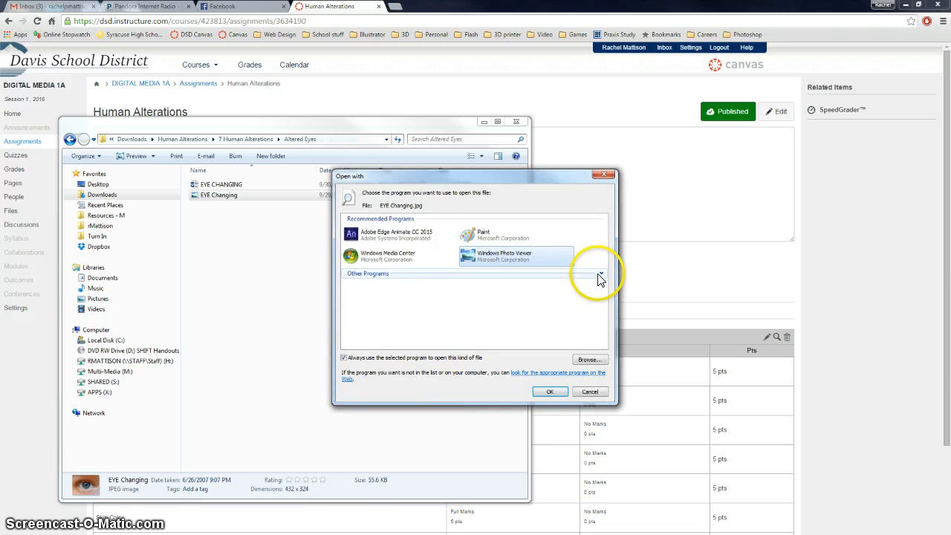
{"action": "scroll", "scroll_direction": "down", "scroll_amount": 3}
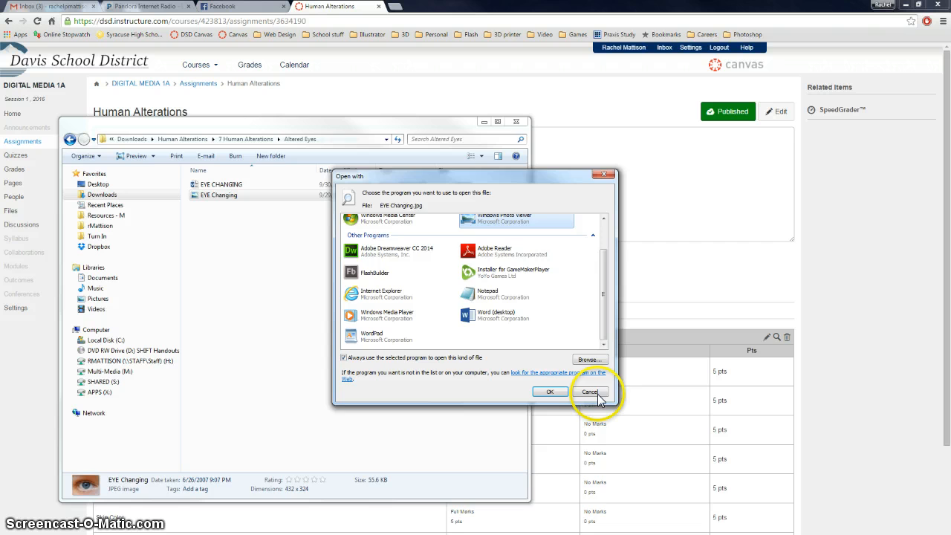
{"action": "left_click", "coordinate": [589, 393]}
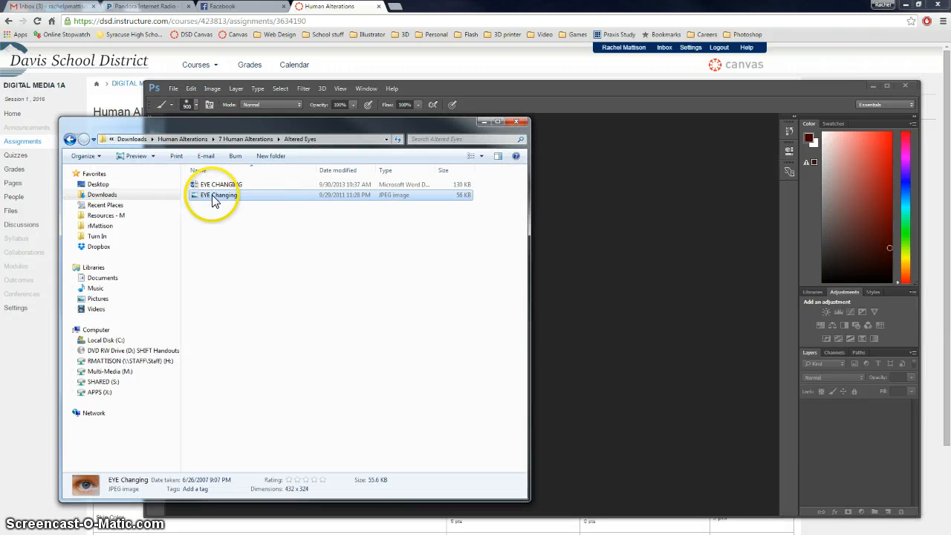
- Open EYE Changing.jpg and duplicate its background into a layer named 'eye'
{"action": "double_click", "coordinate": [220, 193]}
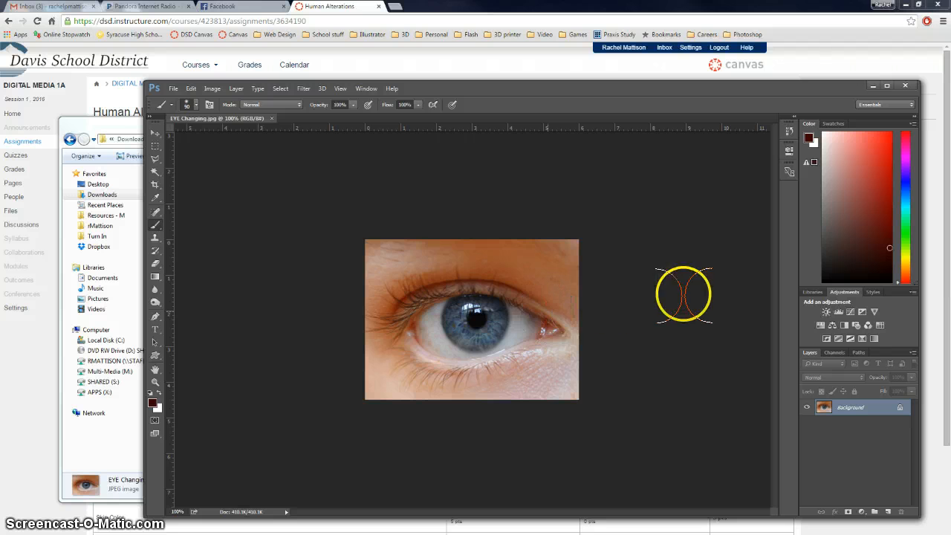
{"action": "left_click", "coordinate": [850, 408]}
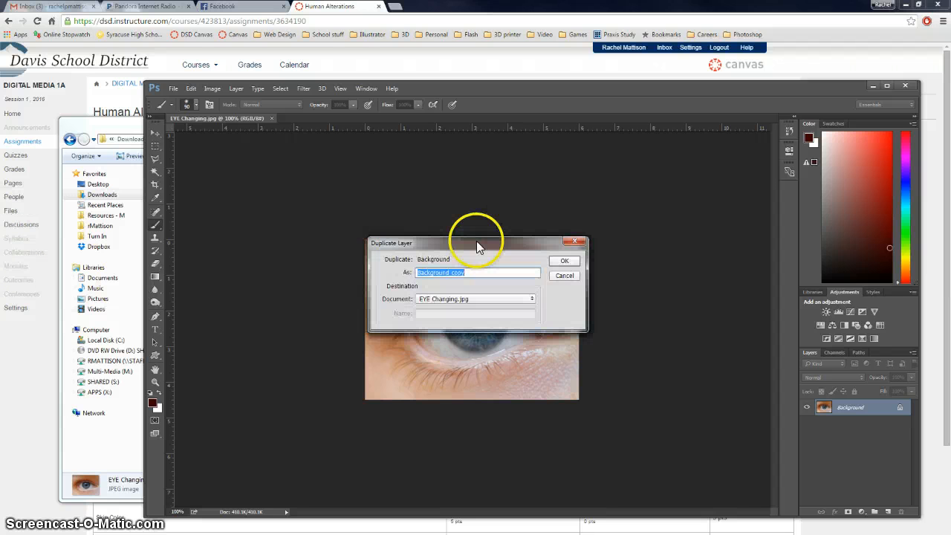
{"action": "type", "text": "eye"}
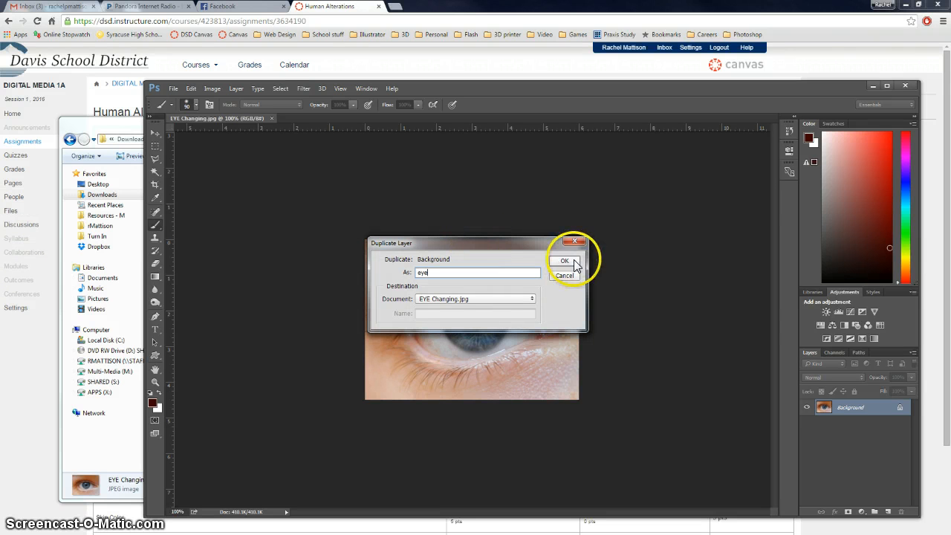
{"action": "left_click", "coordinate": [565, 262]}
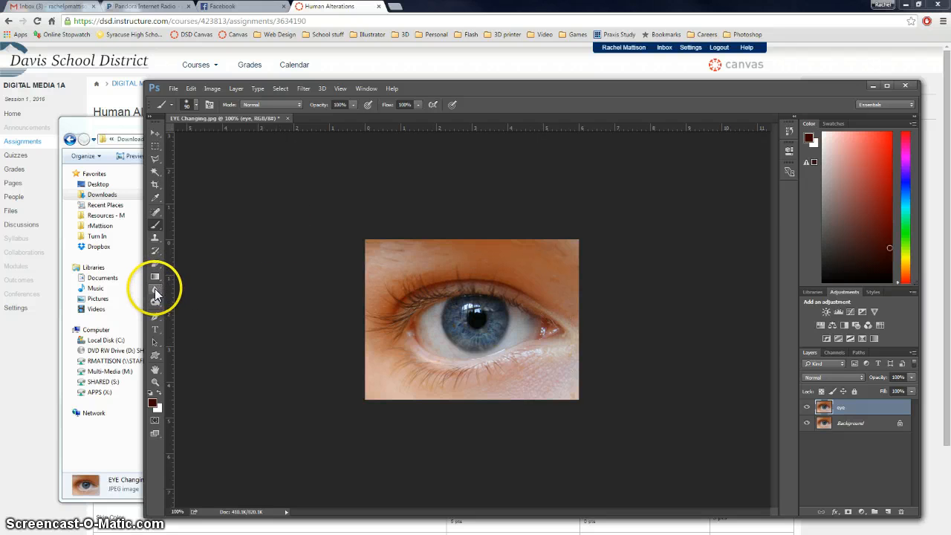
- Select the Burn Tool from the toning tools and begin burning on the eye layer
{"action": "left_click", "coordinate": [155, 292]}
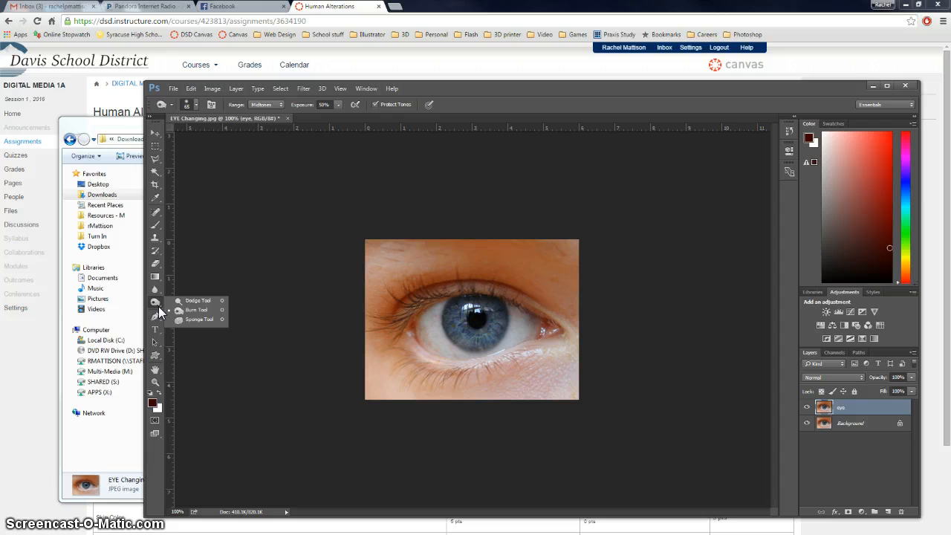
{"action": "mouse_move", "coordinate": [196, 311]}
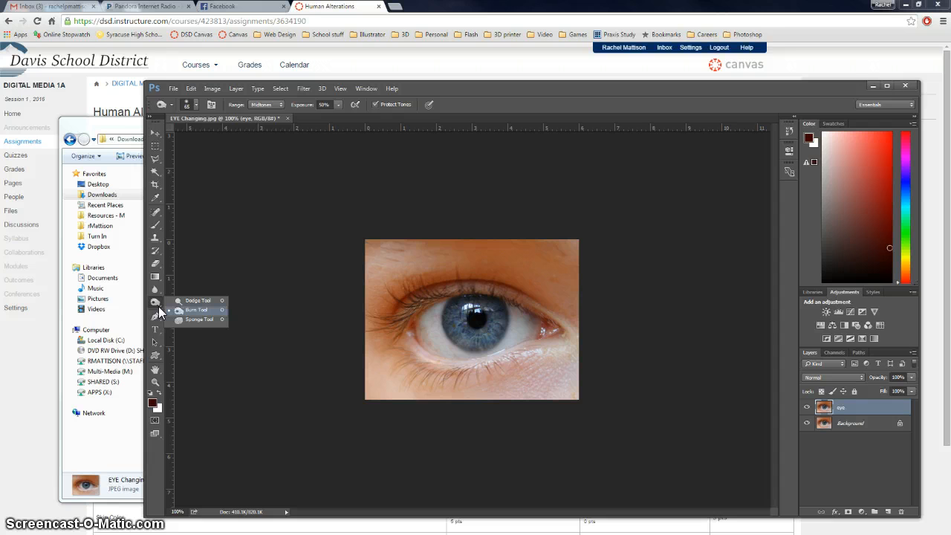
{"action": "left_click", "coordinate": [199, 300]}
{"action": "type", "text": "35"}
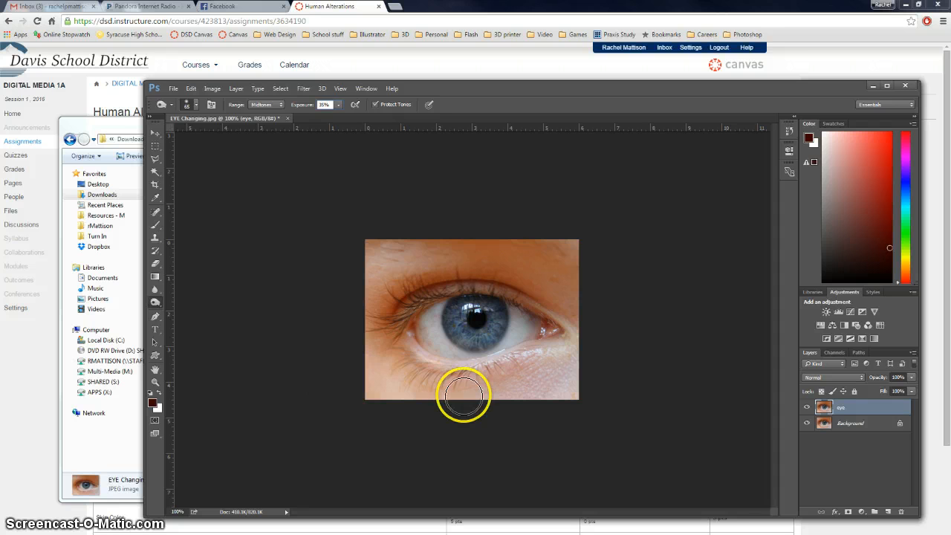
{"action": "left_click_drag", "start_coordinate": [464, 394], "coordinate": [583, 231]}
{"action": "type", "text": "41"}
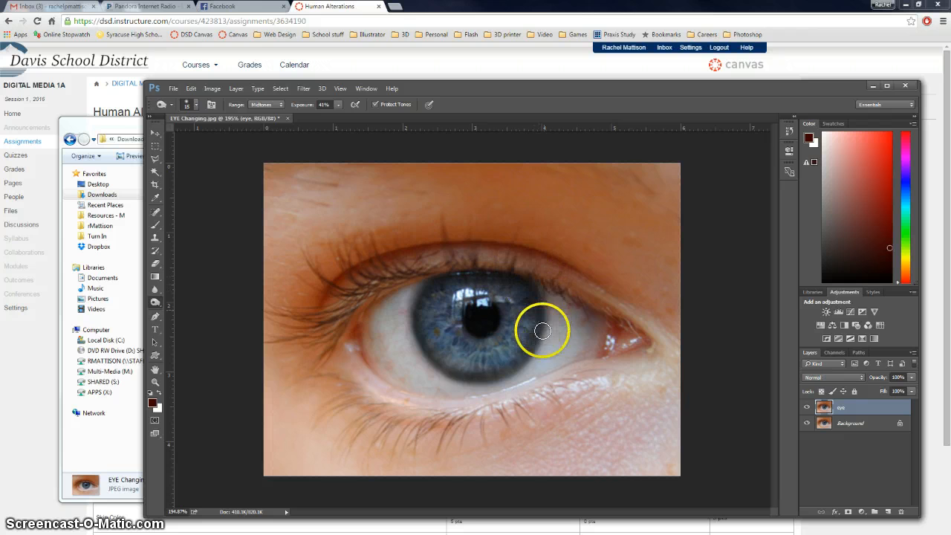
- Burn the outer rim of the iris and the area along the lower eyelid darker
{"action": "left_click_drag", "start_coordinate": [543, 330], "coordinate": [417, 363]}
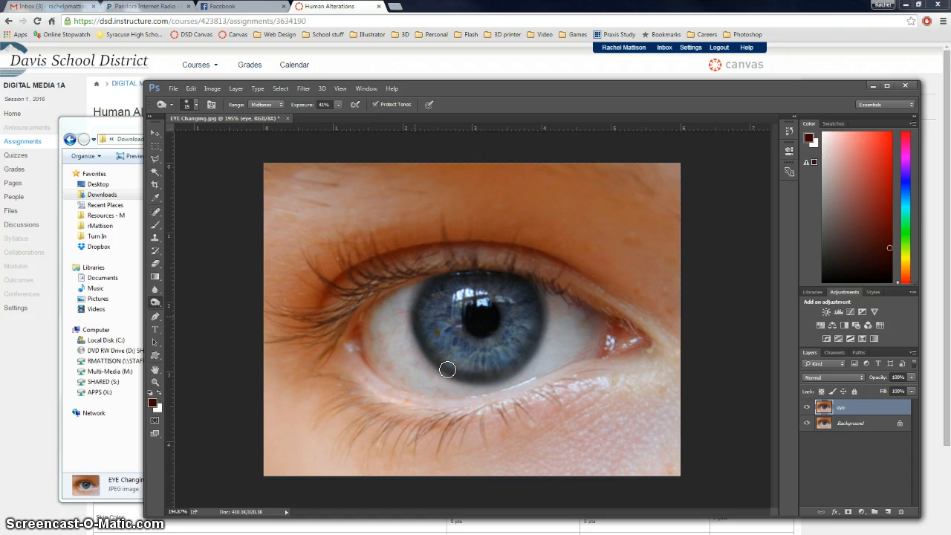
{"action": "left_click_drag", "start_coordinate": [447, 370], "coordinate": [422, 354]}
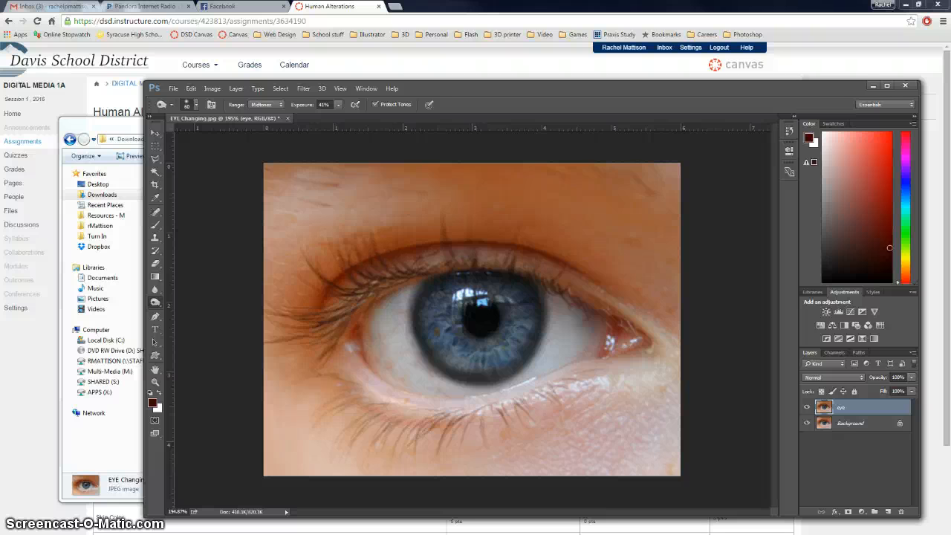
{"action": "mouse_move", "coordinate": [36, 146]}
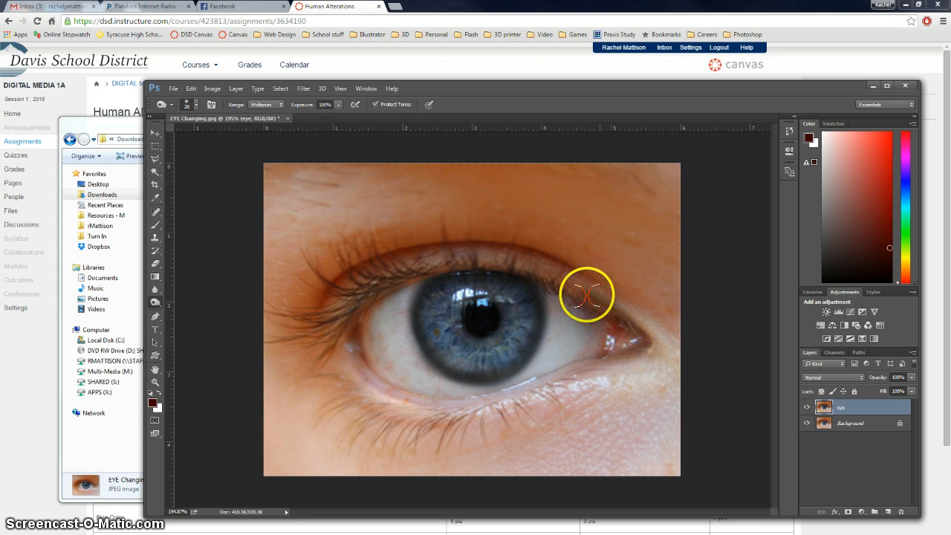
- Burn a thick dark eyeliner outline along both lash lines and even out the outer corner
{"action": "left_click_drag", "start_coordinate": [587, 295], "coordinate": [384, 285]}
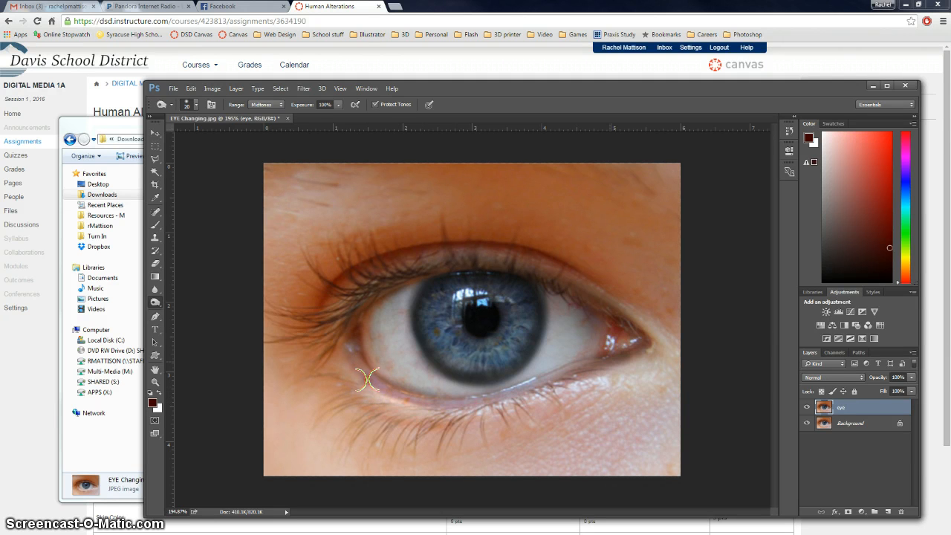
{"action": "left_click_drag", "start_coordinate": [369, 379], "coordinate": [636, 354]}
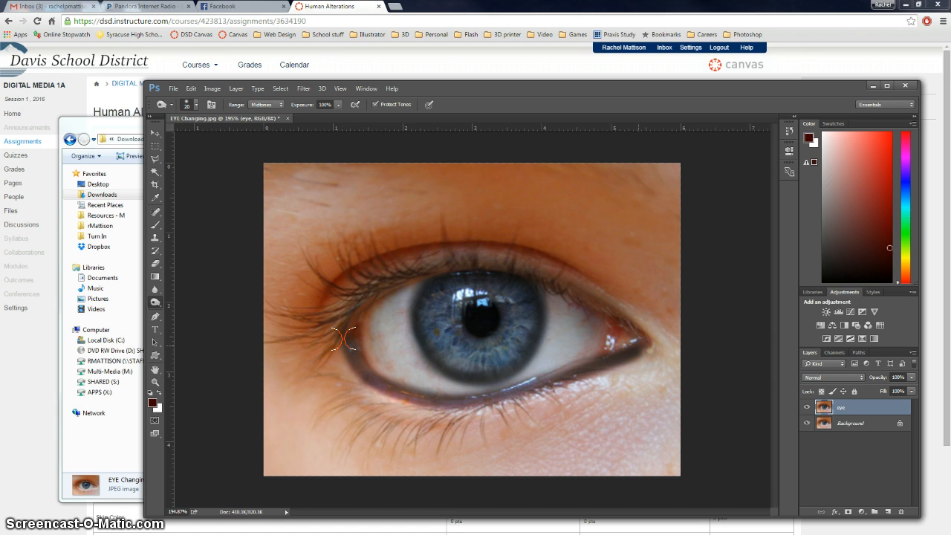
{"action": "left_click_drag", "start_coordinate": [348, 339], "coordinate": [617, 345]}
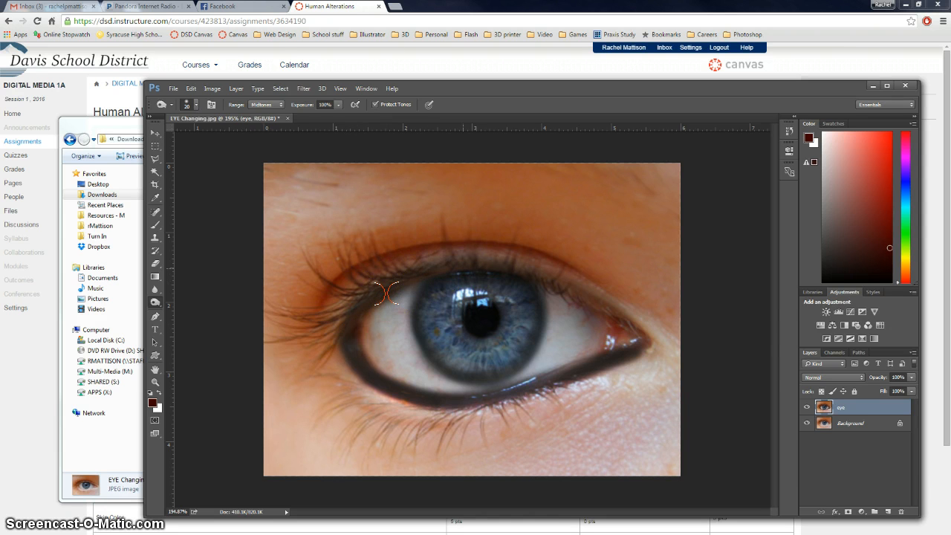
{"action": "left_click_drag", "start_coordinate": [387, 295], "coordinate": [628, 339]}
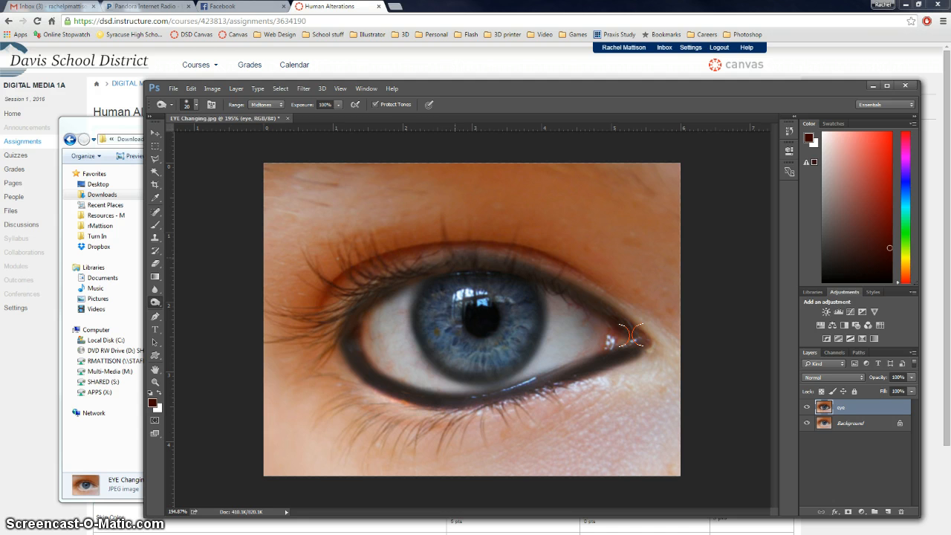
{"action": "left_click_drag", "start_coordinate": [625, 339], "coordinate": [372, 298]}
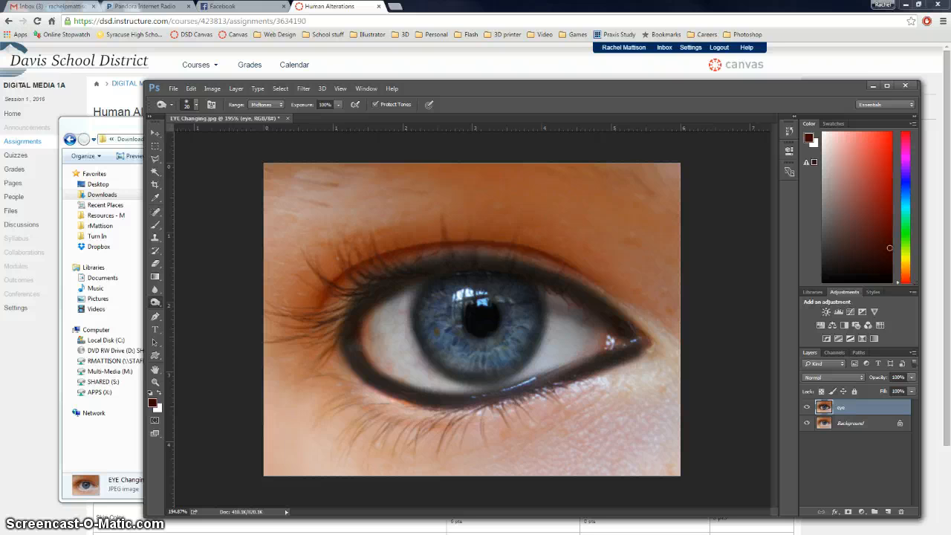
- Dodge at 30% exposure to brighten the iris into light streaks around the pupil
{"action": "left_click", "coordinate": [154, 301]}
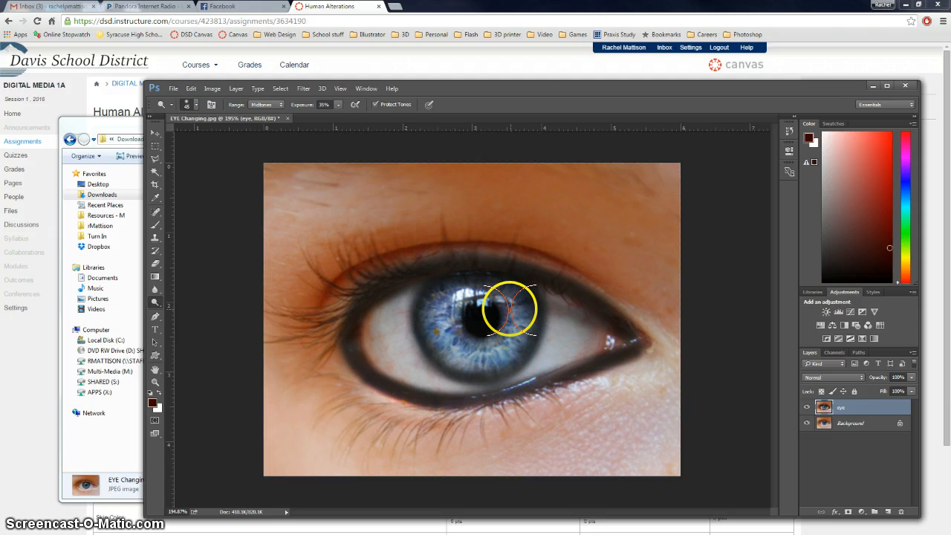
{"action": "left_click_drag", "start_coordinate": [510, 308], "coordinate": [458, 350]}
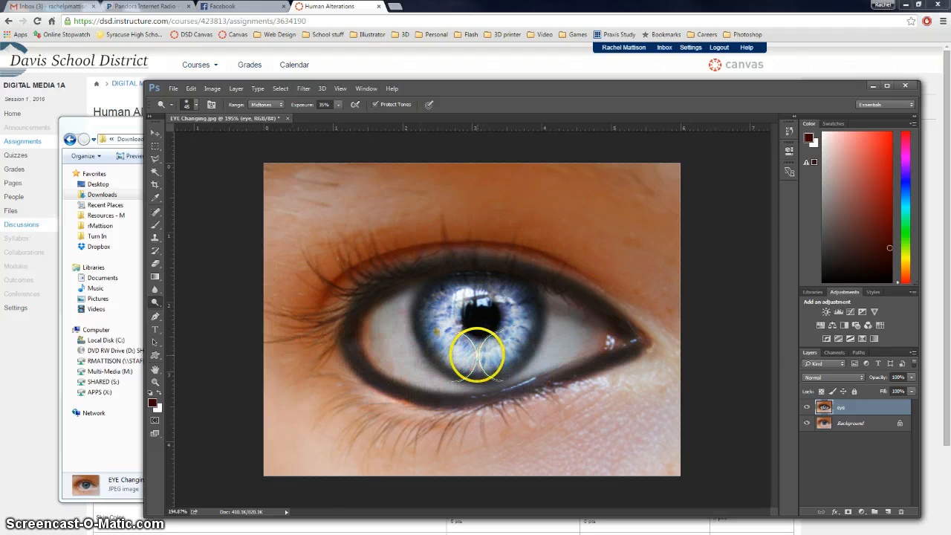
{"action": "left_click_drag", "start_coordinate": [479, 359], "coordinate": [479, 345]}
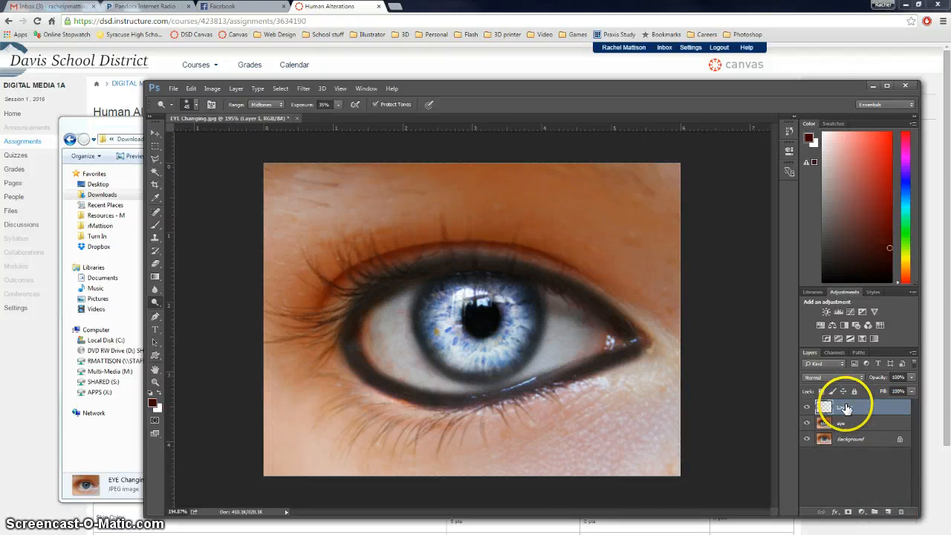
- Rename the new layer 'color' and set its blend mode to Color
{"action": "double_click", "coordinate": [847, 407]}
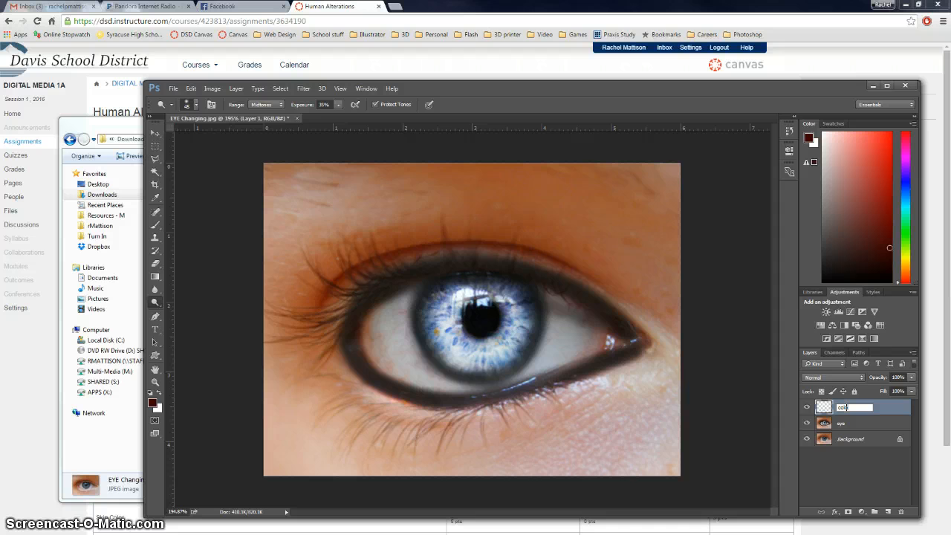
{"action": "type", "text": "color"}
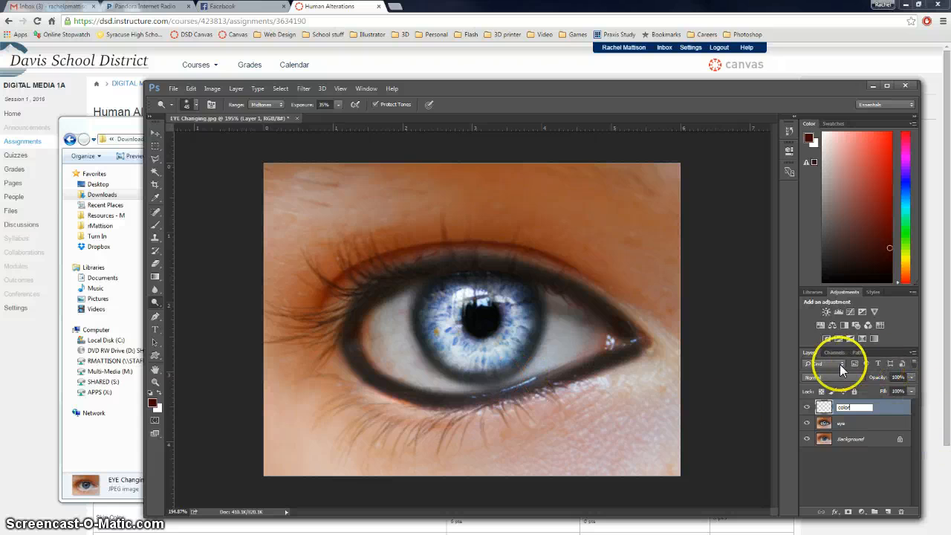
{"action": "left_click", "coordinate": [833, 377]}
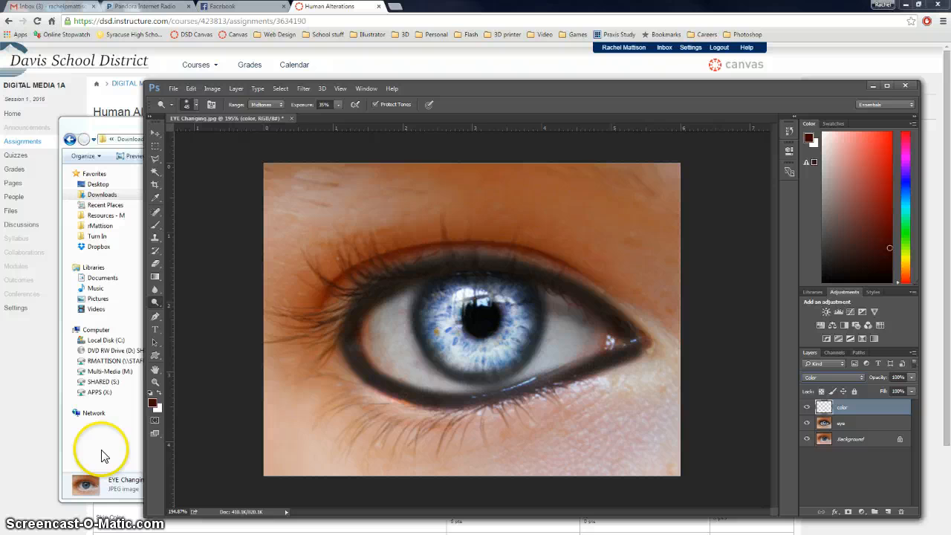
{"action": "mouse_move", "coordinate": [3, 400]}
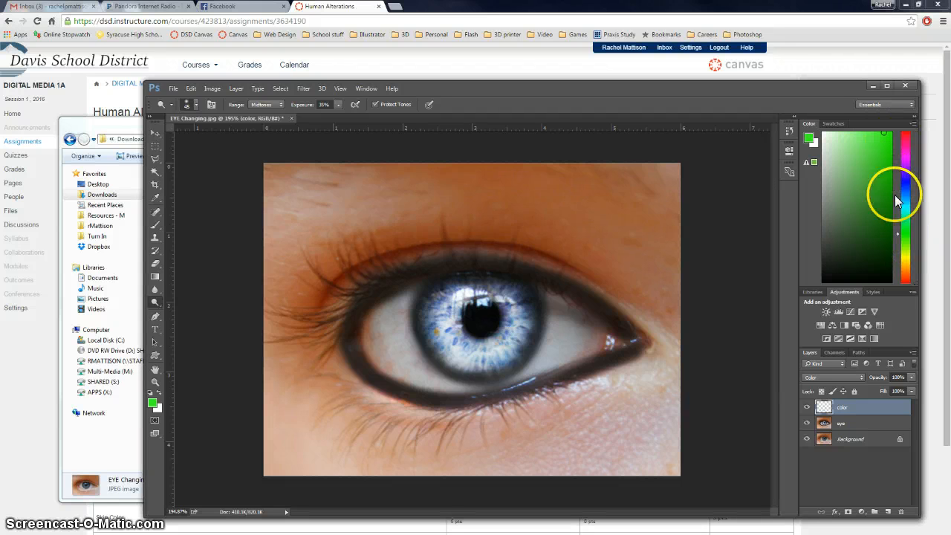
- Pick a purple paint colour and switch to the Brush tool
{"action": "left_click", "coordinate": [900, 163]}
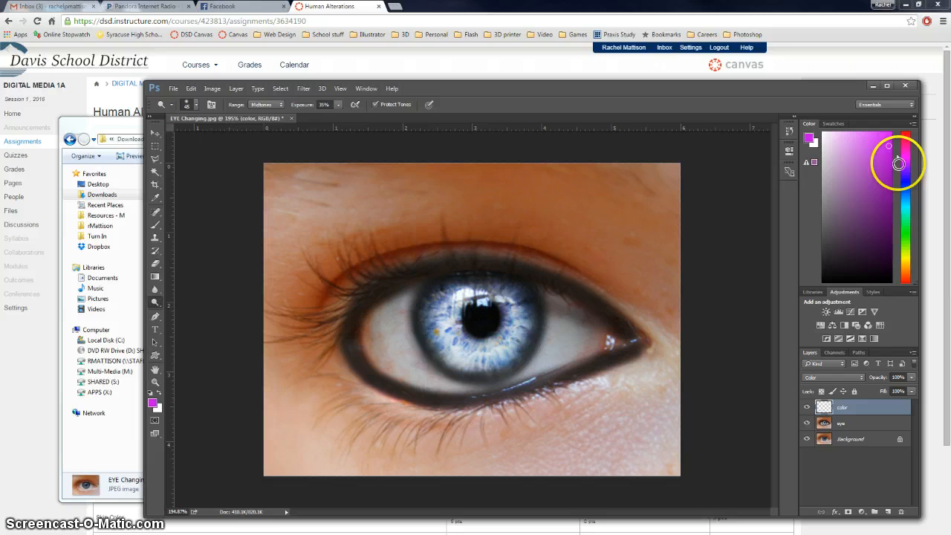
{"action": "left_click", "coordinate": [889, 146]}
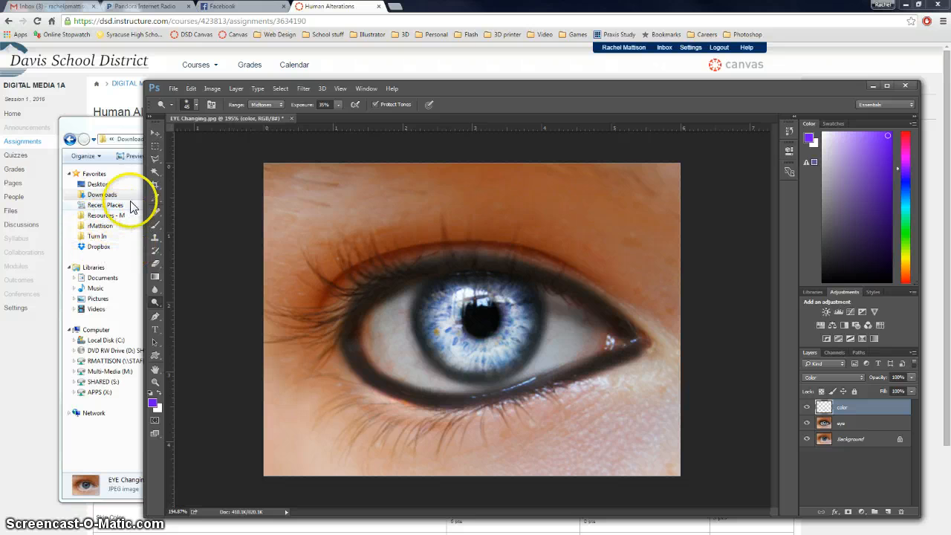
{"action": "left_click", "coordinate": [154, 226]}
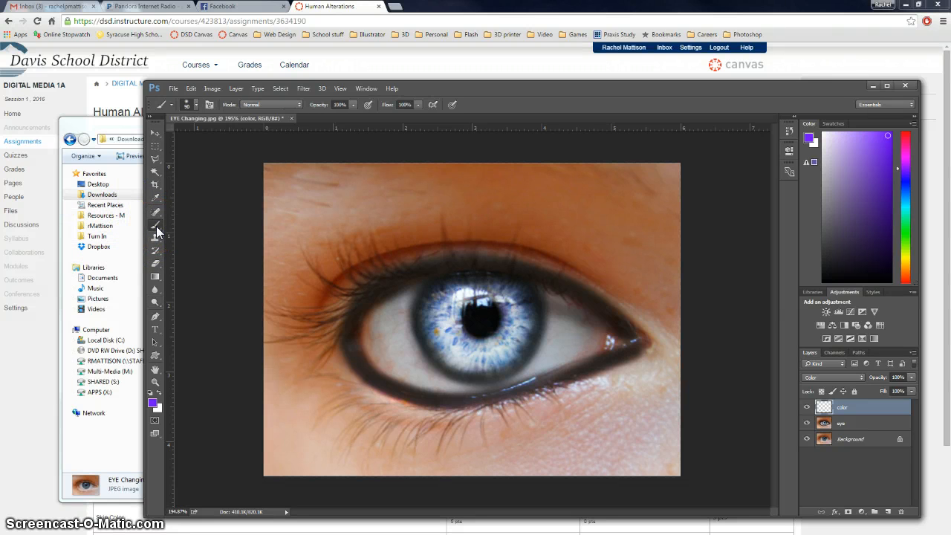
{"action": "mouse_move", "coordinate": [267, 104]}
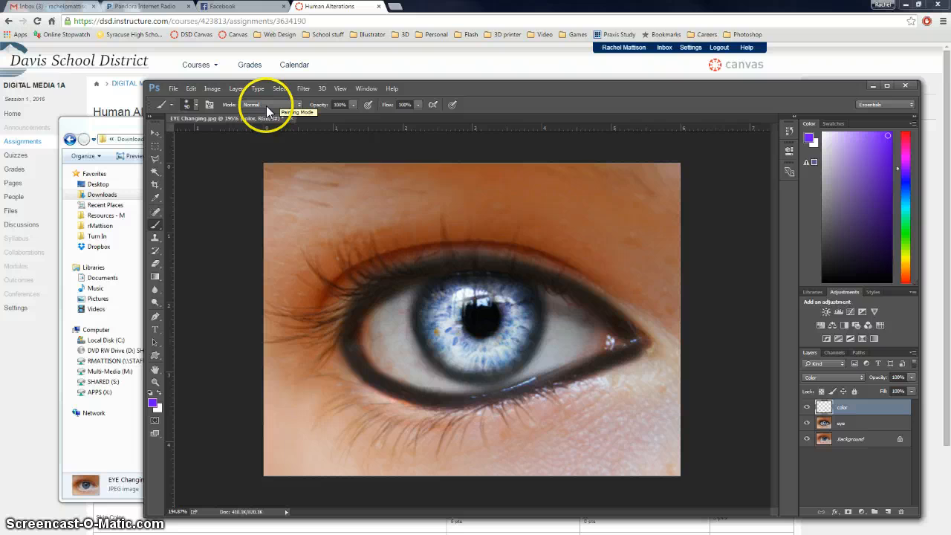
{"action": "mouse_move", "coordinate": [342, 116]}
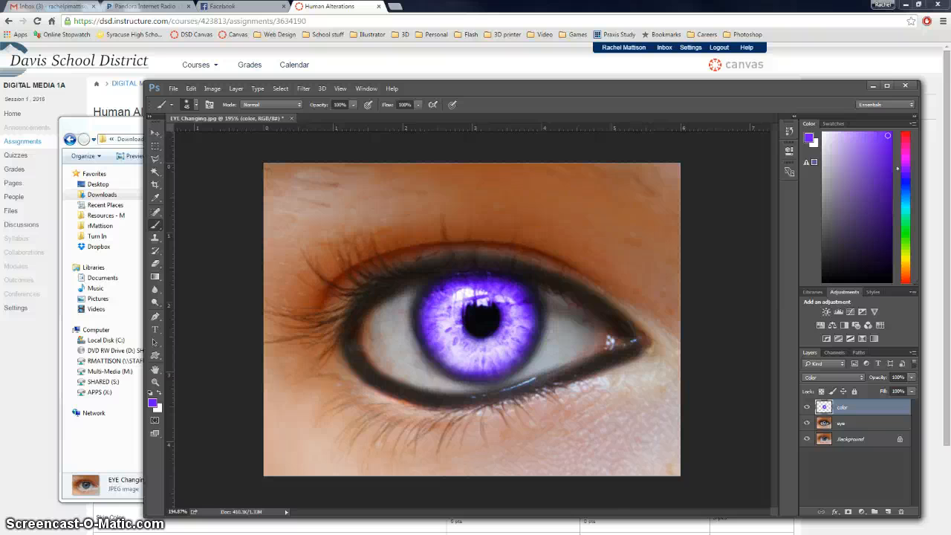
{"action": "mouse_move", "coordinate": [532, 402]}
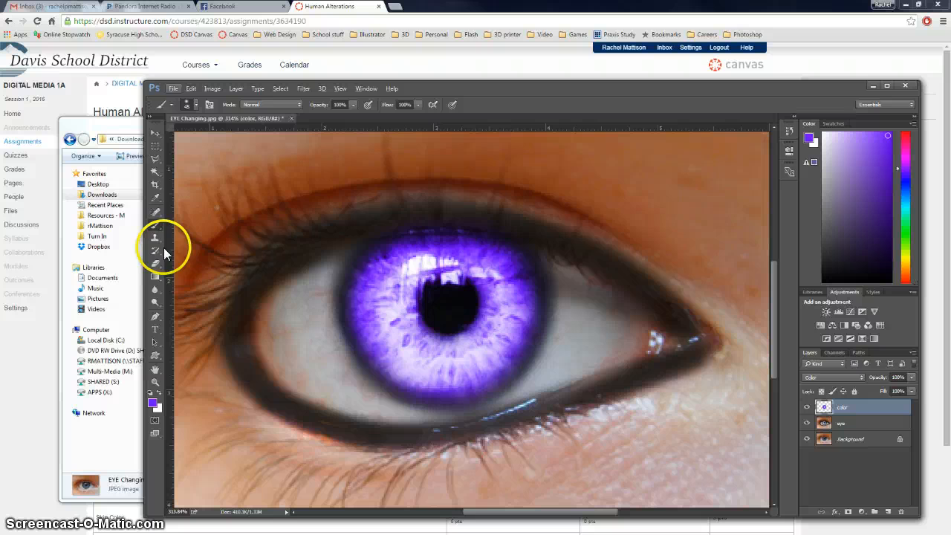
- Dodge the purple iris near the pupil to brighten its highlights
{"action": "left_click", "coordinate": [155, 236]}
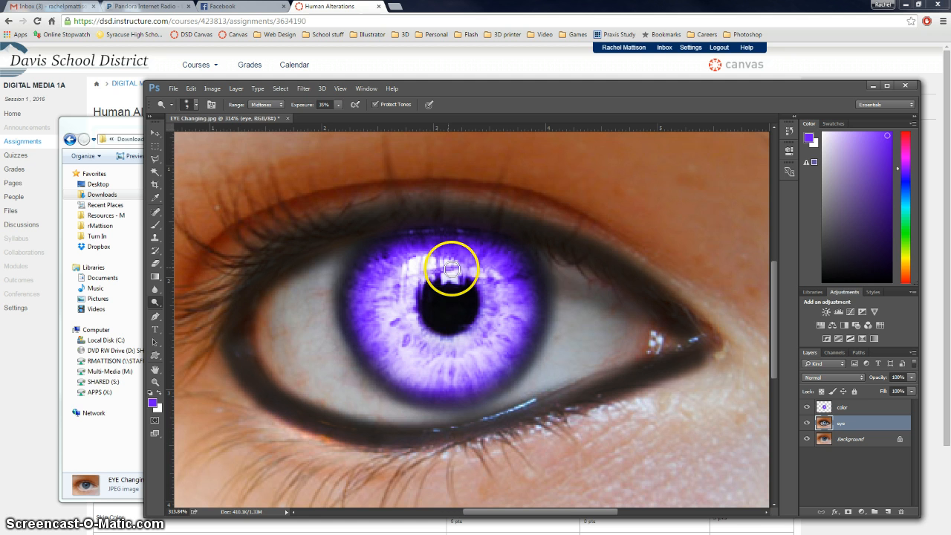
{"action": "left_click_drag", "start_coordinate": [452, 269], "coordinate": [434, 333]}
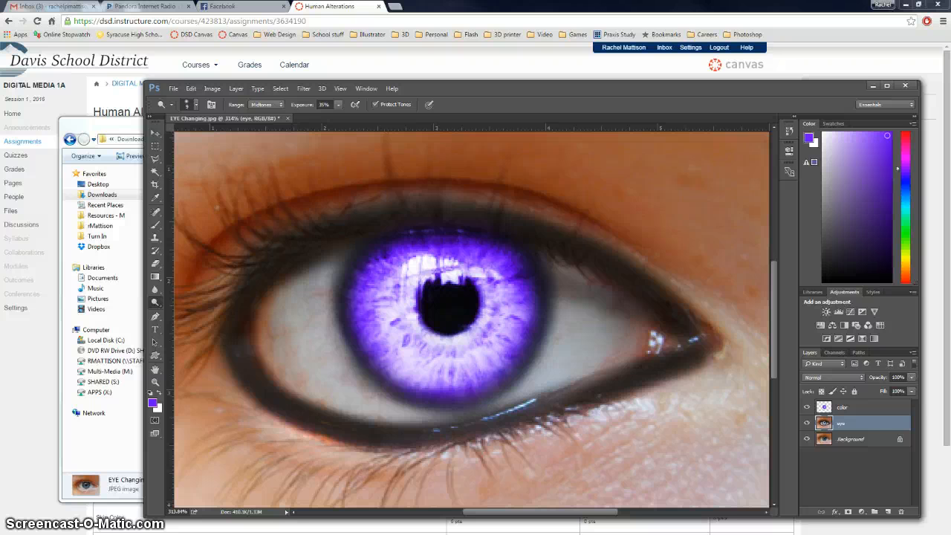
- Select the eye layer and launch Filter > Render > Lighting Effects on it
{"action": "left_click", "coordinate": [850, 422]}
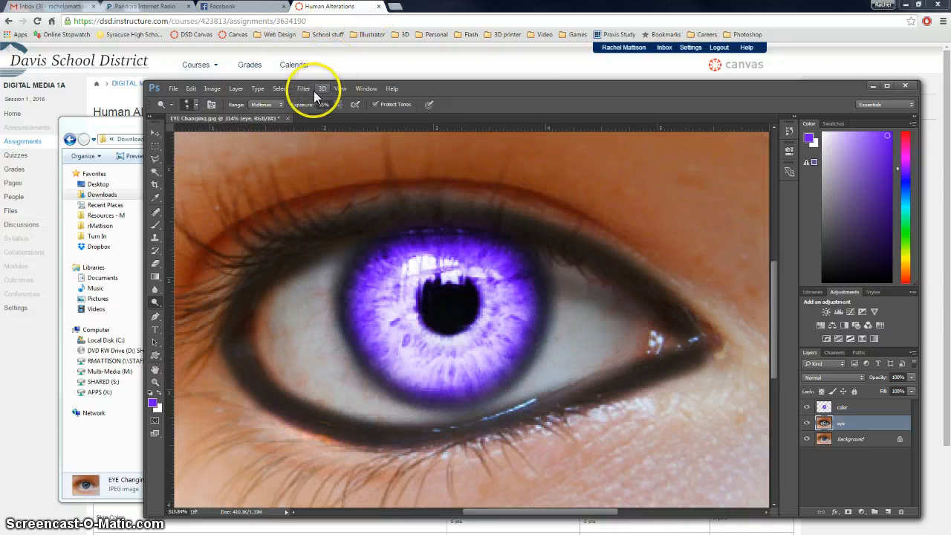
{"action": "left_click", "coordinate": [303, 89]}
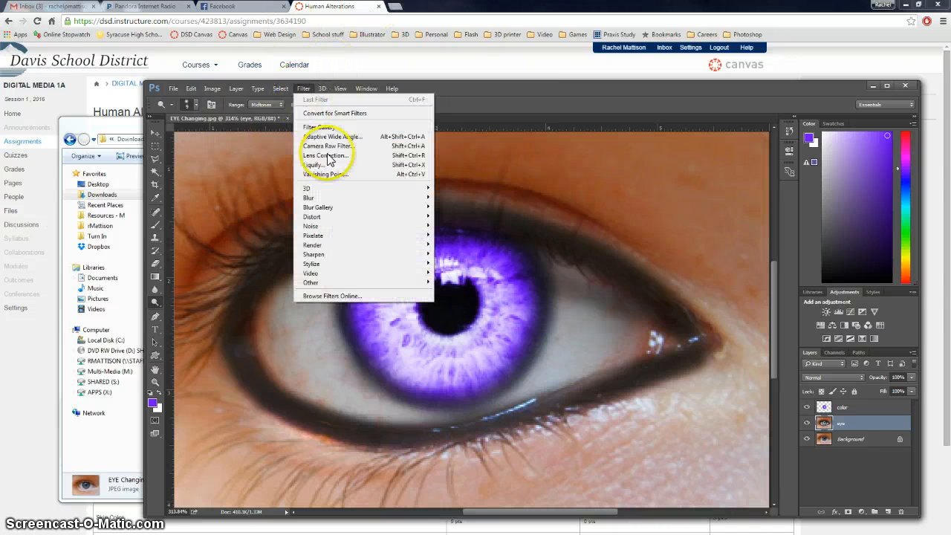
{"action": "mouse_move", "coordinate": [312, 244]}
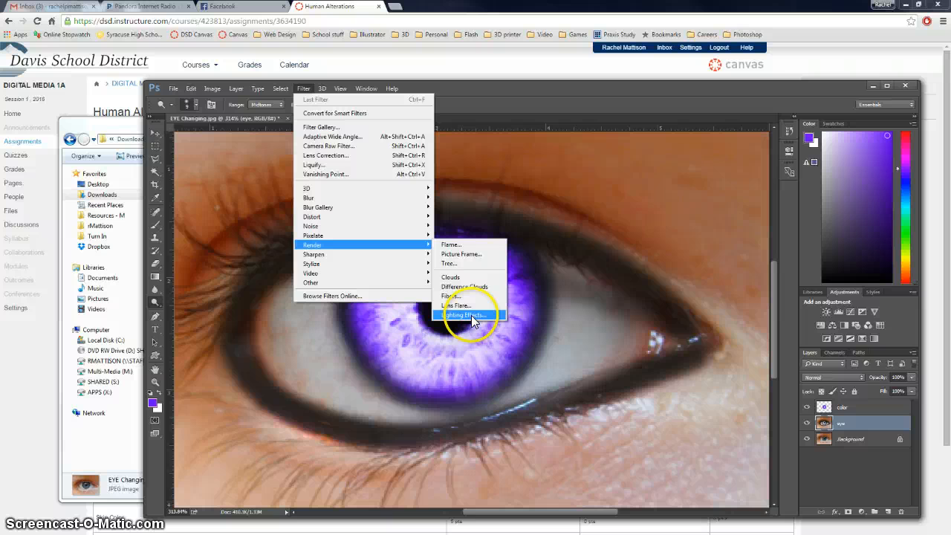
{"action": "left_click", "coordinate": [464, 315]}
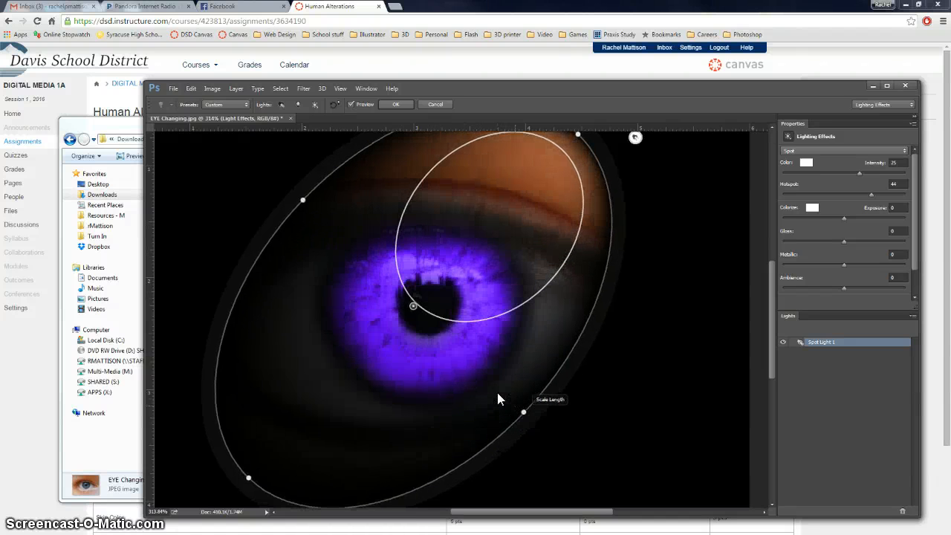
- Reshape the spotlight into a wide tilted oval centred on the pupil so only the iris stays lit
{"action": "left_click_drag", "start_coordinate": [524, 414], "coordinate": [532, 425]}
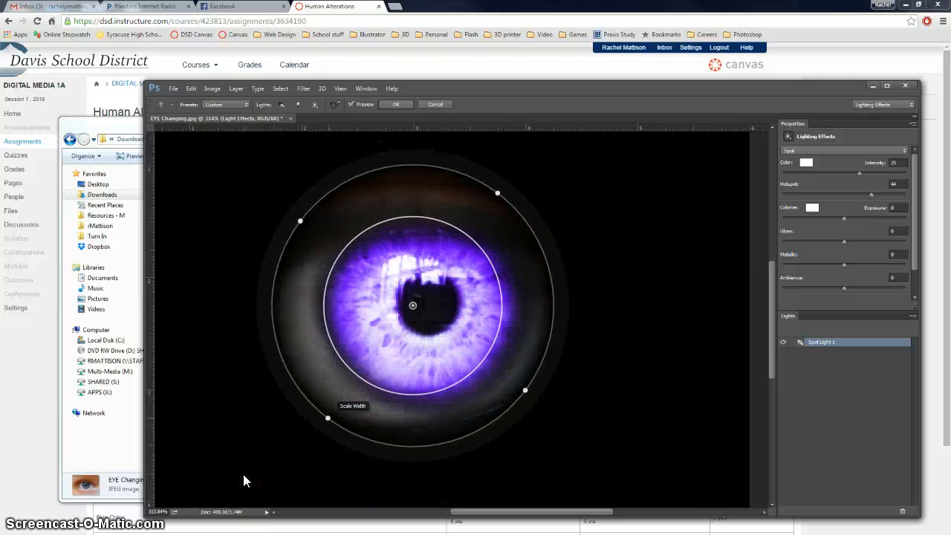
{"action": "left_click_drag", "start_coordinate": [496, 193], "coordinate": [529, 153]}
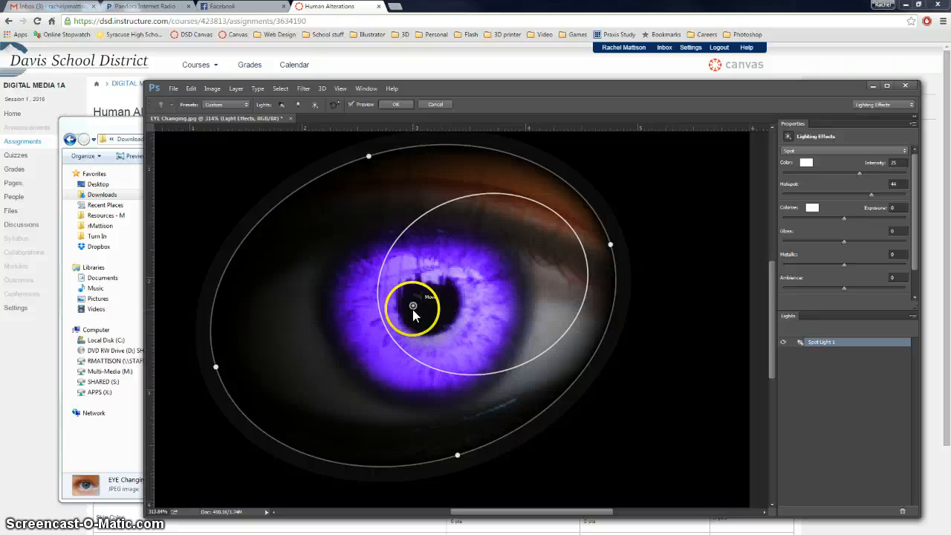
{"action": "left_click_drag", "start_coordinate": [413, 306], "coordinate": [469, 280]}
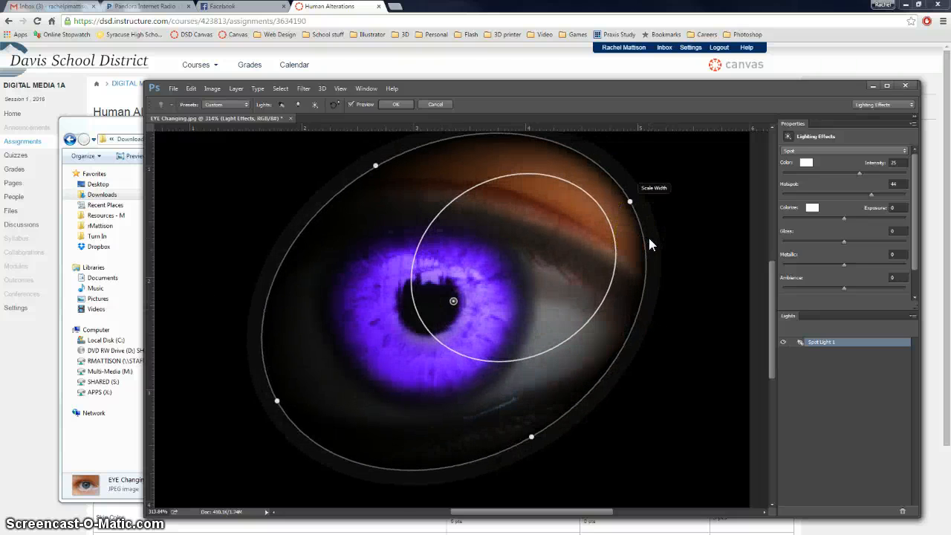
{"action": "left_click_drag", "start_coordinate": [631, 202], "coordinate": [633, 152]}
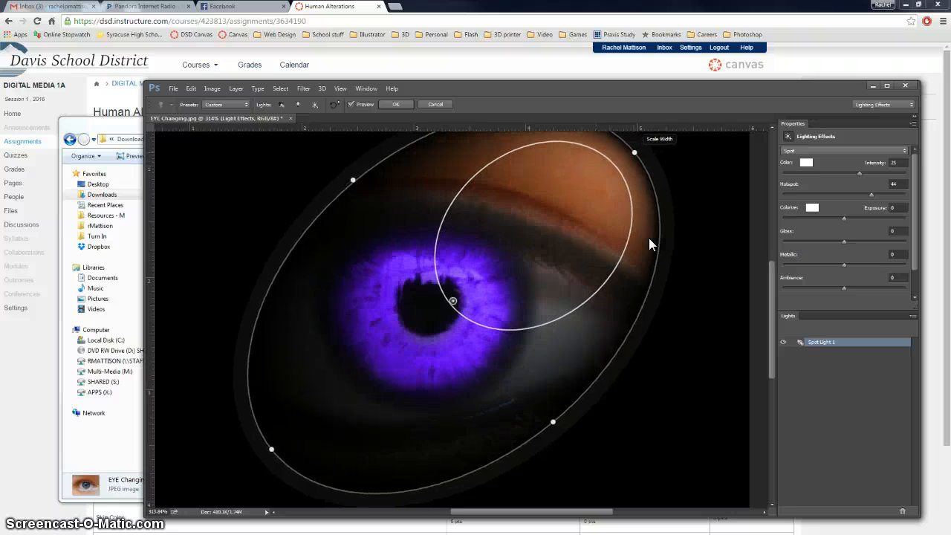
{"action": "left_click_drag", "start_coordinate": [453, 300], "coordinate": [438, 333]}
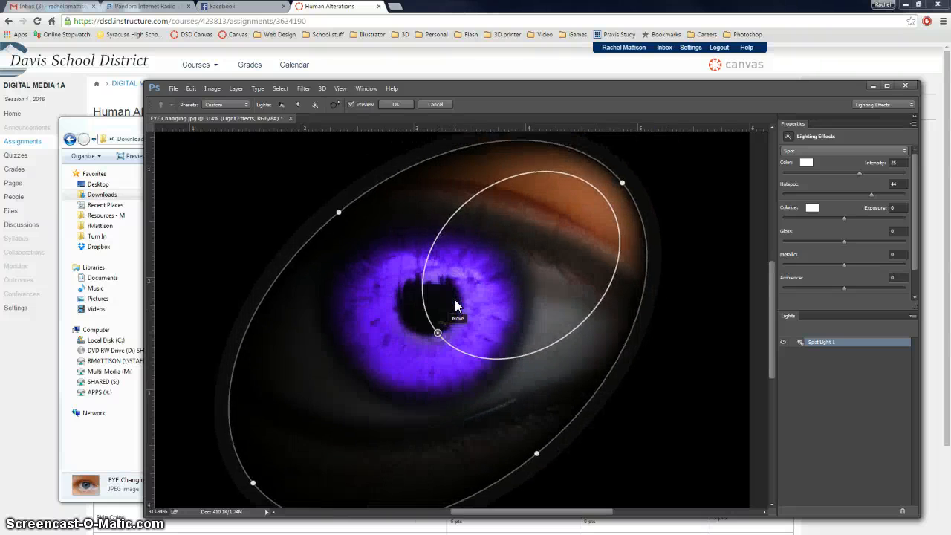
{"action": "left_click_drag", "start_coordinate": [437, 333], "coordinate": [400, 323]}
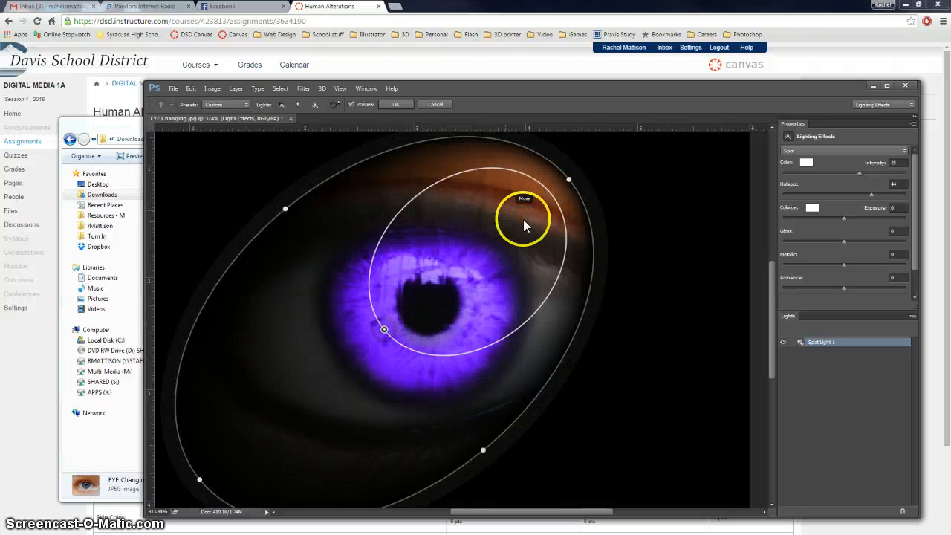
{"action": "left_click_drag", "start_coordinate": [525, 226], "coordinate": [475, 333]}
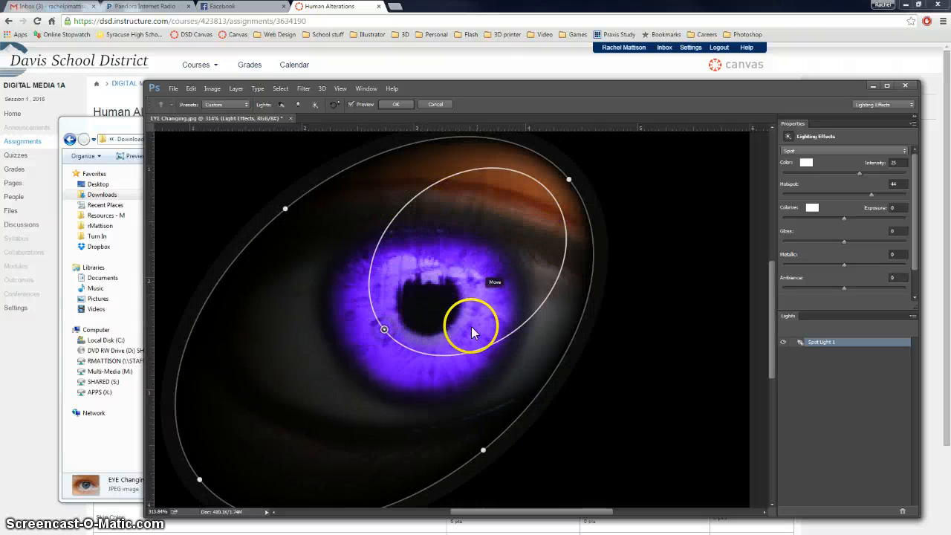
{"action": "left_click_drag", "start_coordinate": [475, 333], "coordinate": [364, 342]}
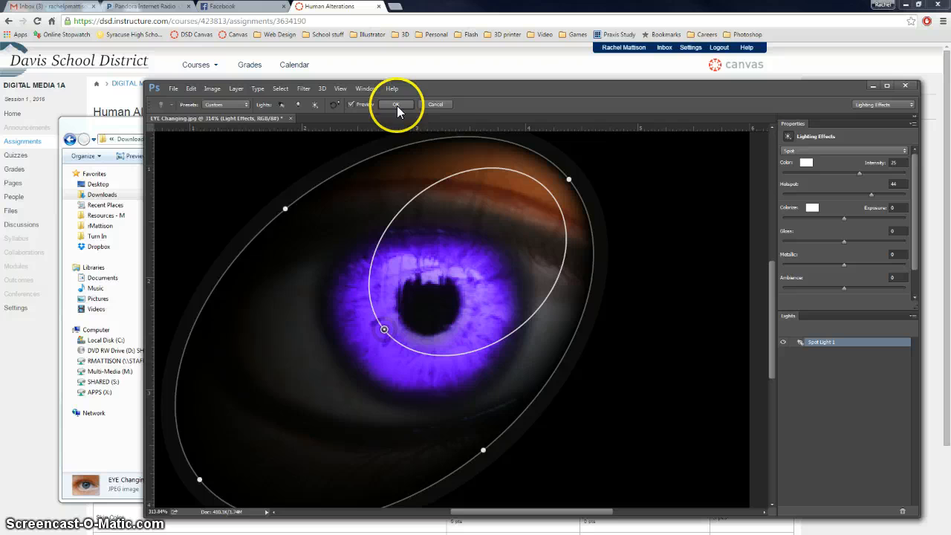
{"action": "mouse_move", "coordinate": [395, 104]}
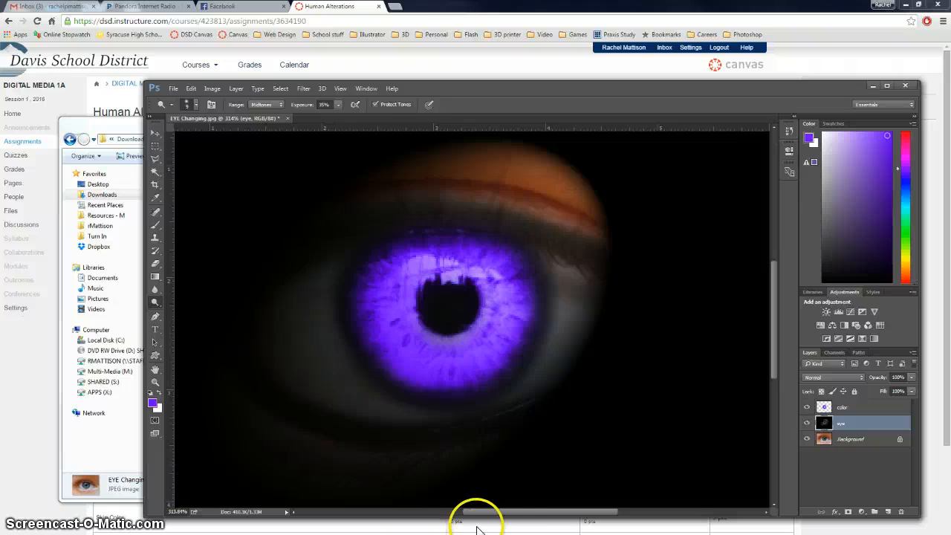
- Make the top color layer active in the Layers panel
{"action": "left_click", "coordinate": [844, 407]}
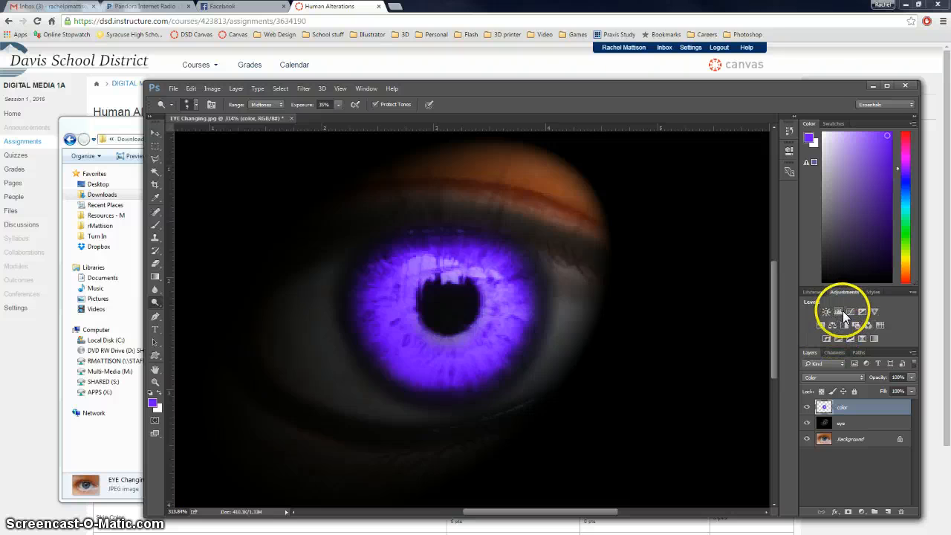
{"action": "mouse_move", "coordinate": [827, 313]}
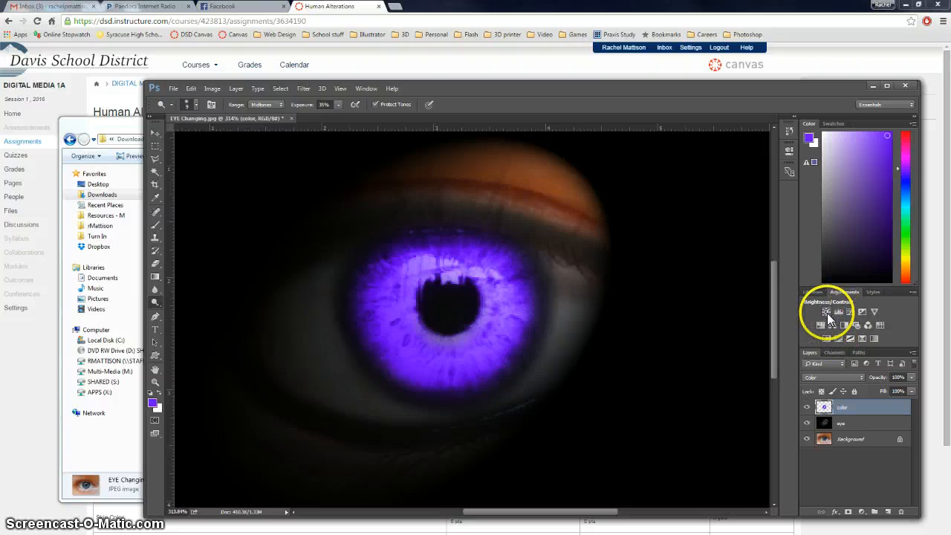
- Add a Brightness/Contrast adjustment layer, tune both sliders until the eye glows, then collapse Properties
{"action": "left_click", "coordinate": [826, 312]}
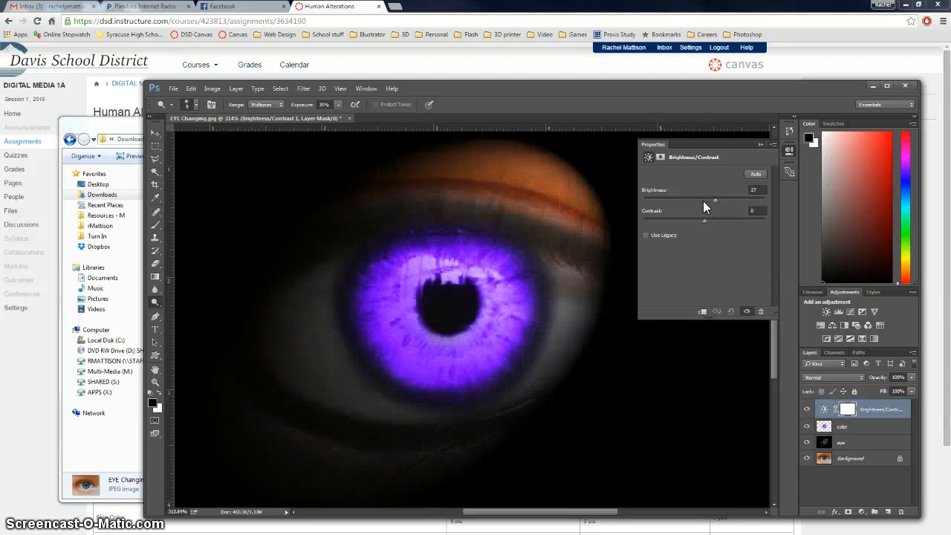
{"action": "left_click_drag", "start_coordinate": [715, 200], "coordinate": [725, 201]}
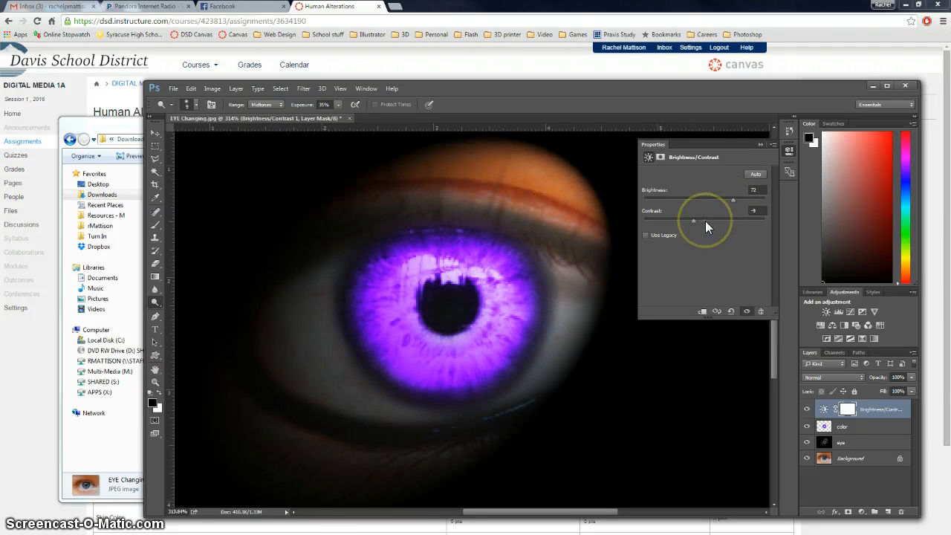
{"action": "left_click_drag", "start_coordinate": [693, 220], "coordinate": [743, 220]}
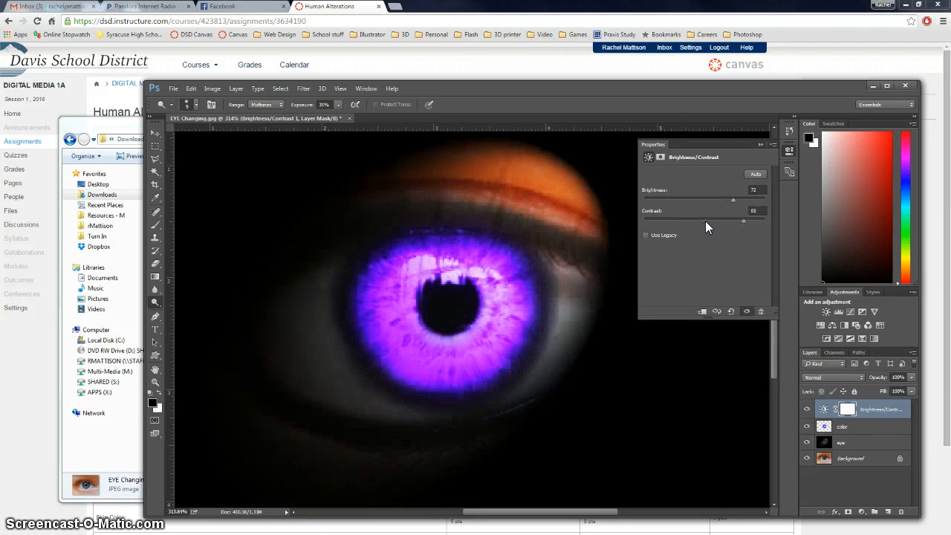
{"action": "left_click_drag", "start_coordinate": [745, 220], "coordinate": [761, 220]}
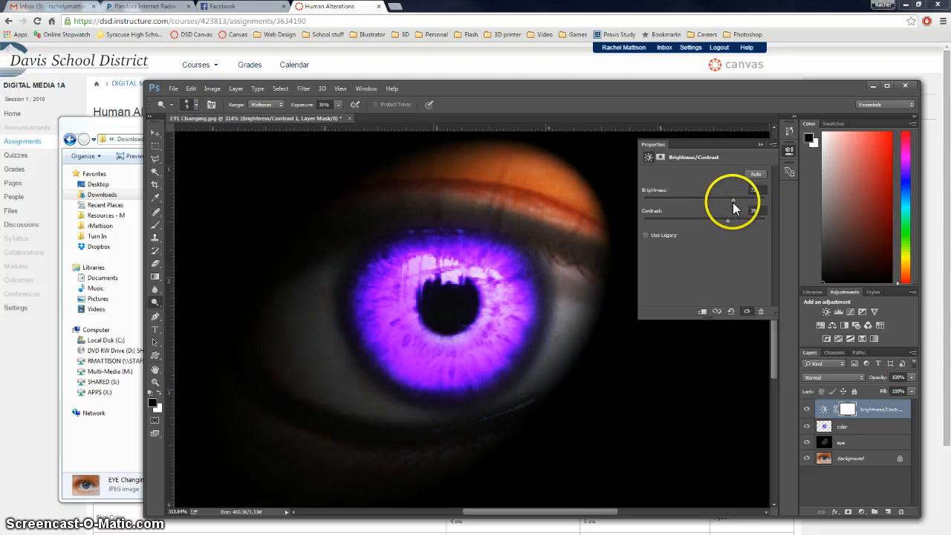
{"action": "left_click_drag", "start_coordinate": [732, 199], "coordinate": [702, 199]}
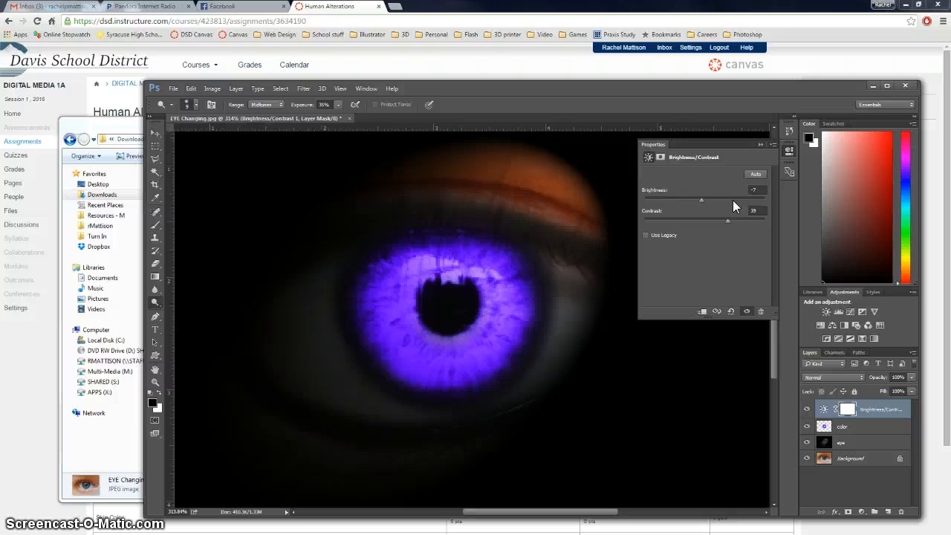
{"action": "left_click_drag", "start_coordinate": [702, 199], "coordinate": [696, 199]}
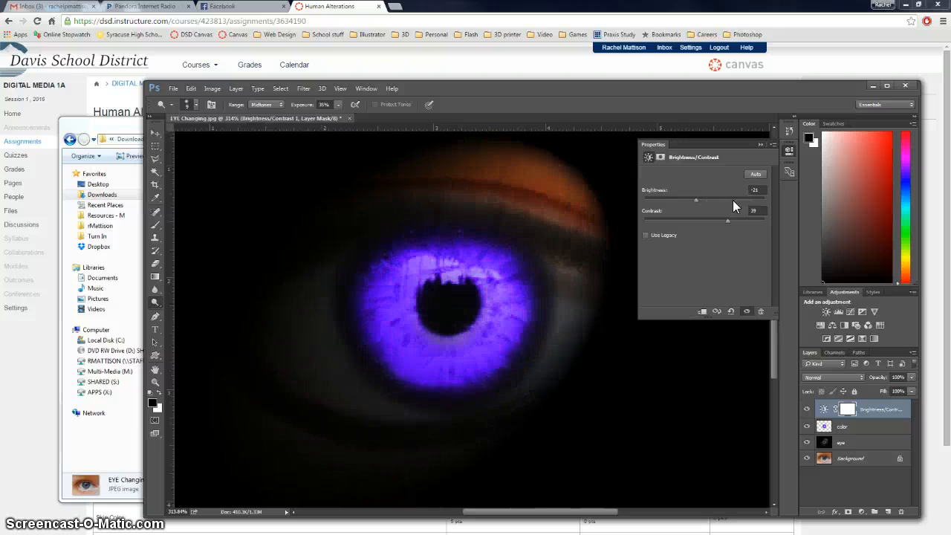
{"action": "left_click_drag", "start_coordinate": [696, 199], "coordinate": [686, 199]}
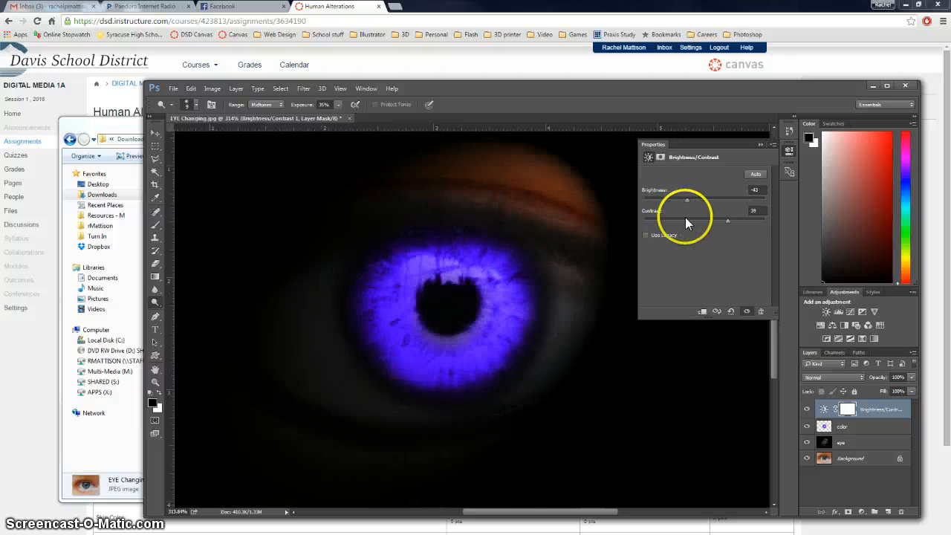
{"action": "left_click_drag", "start_coordinate": [687, 199], "coordinate": [716, 199]}
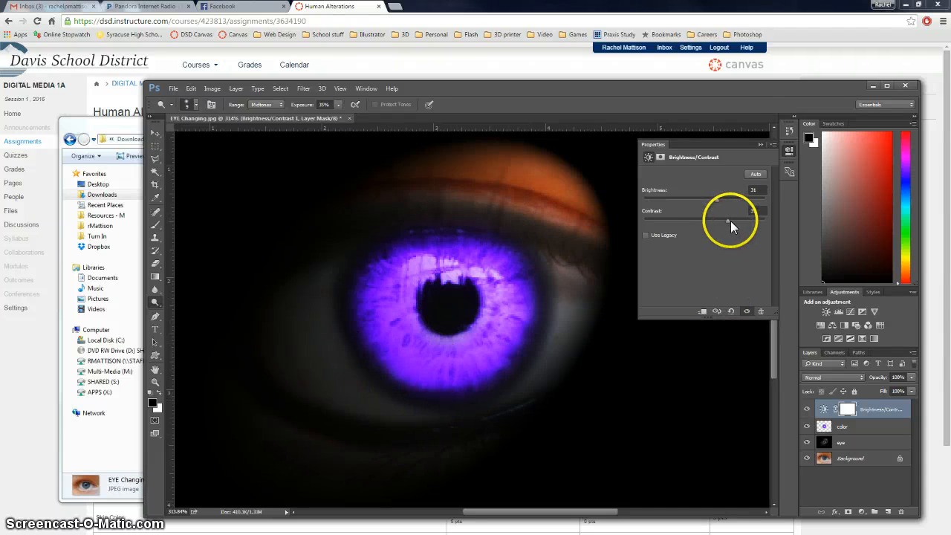
{"action": "left_click_drag", "start_coordinate": [727, 220], "coordinate": [734, 220]}
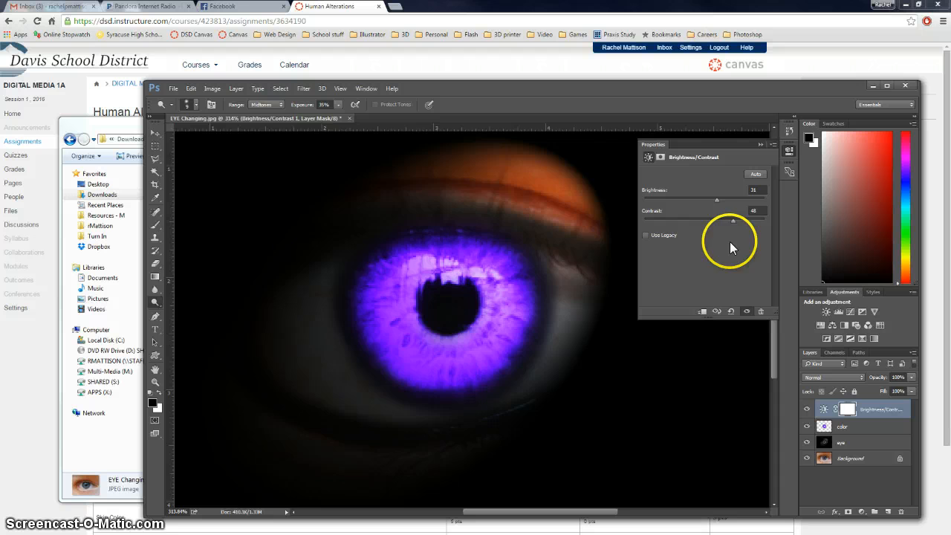
{"action": "mouse_move", "coordinate": [741, 188]}
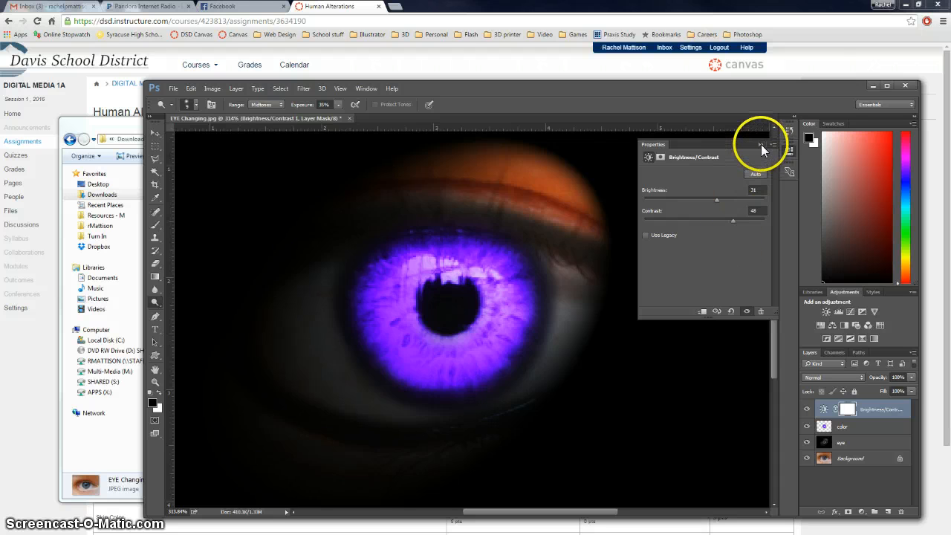
{"action": "left_click", "coordinate": [761, 146]}
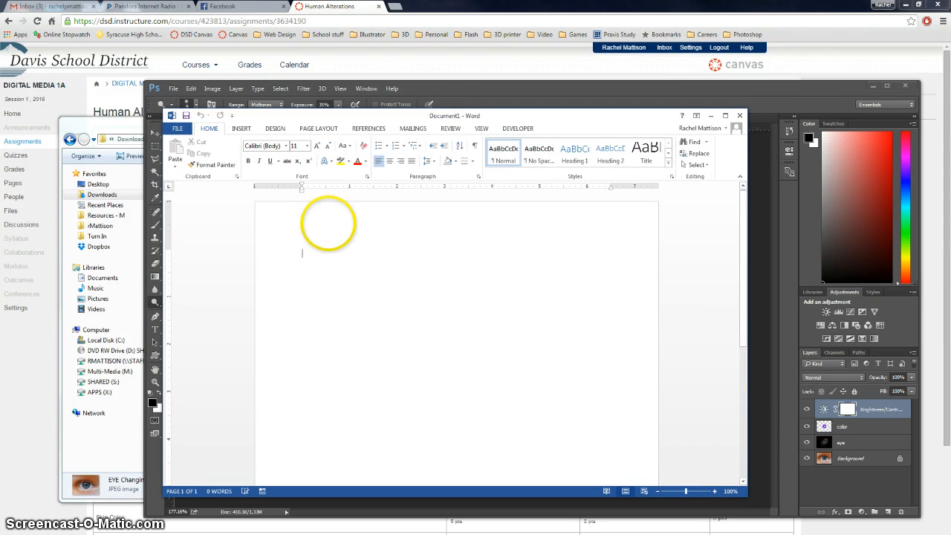
- Write the title line 'Human Alter at' at the top of the new Word document
{"action": "type", "text": "Human Alter at"}
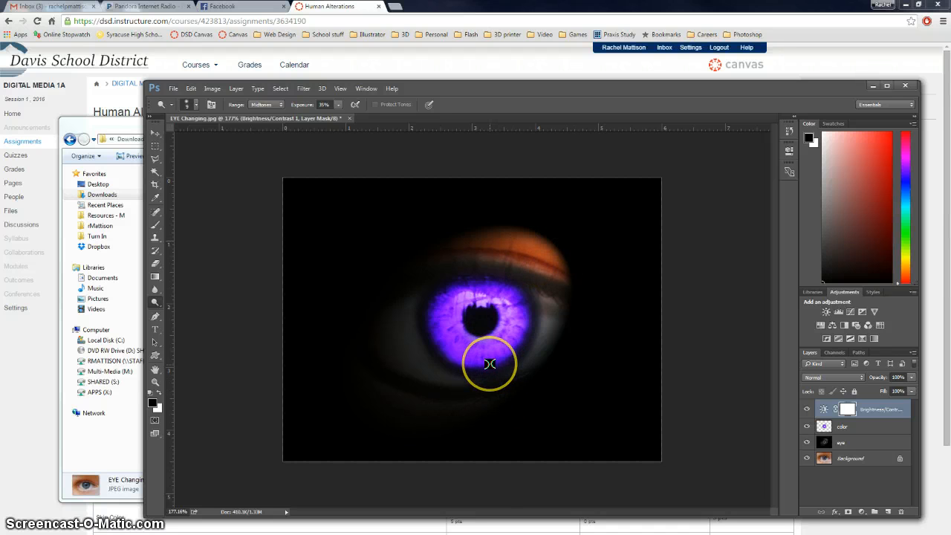
{"action": "mouse_move", "coordinate": [460, 217]}
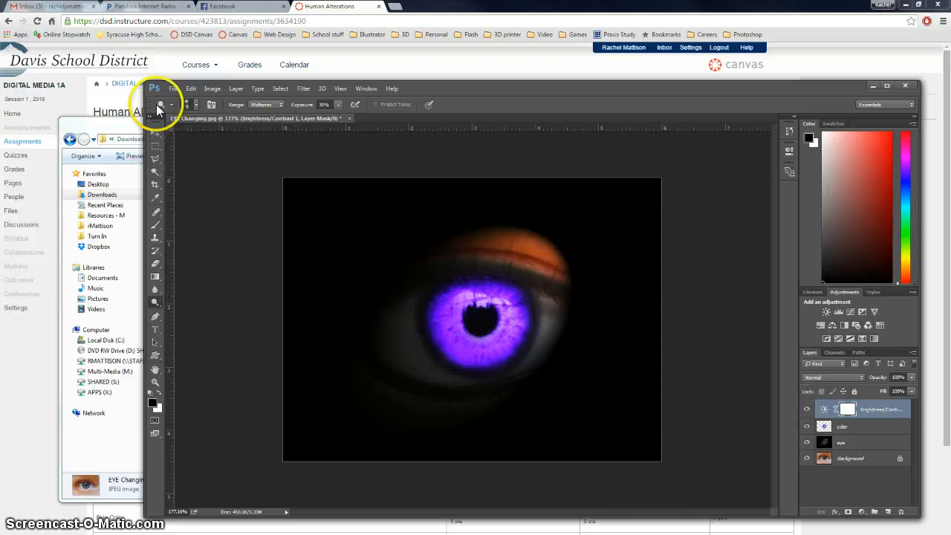
- Save the image via Save As as 'EYE Changing final' PSD in the Altered Eyes folder
{"action": "left_click", "coordinate": [172, 89]}
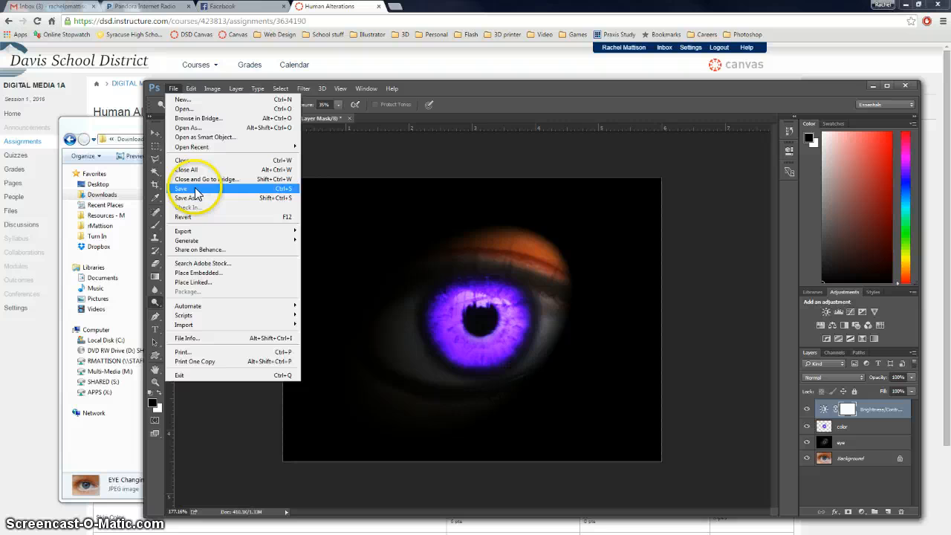
{"action": "left_click", "coordinate": [184, 187]}
{"action": "type", "text": "EYE Changing fina"}
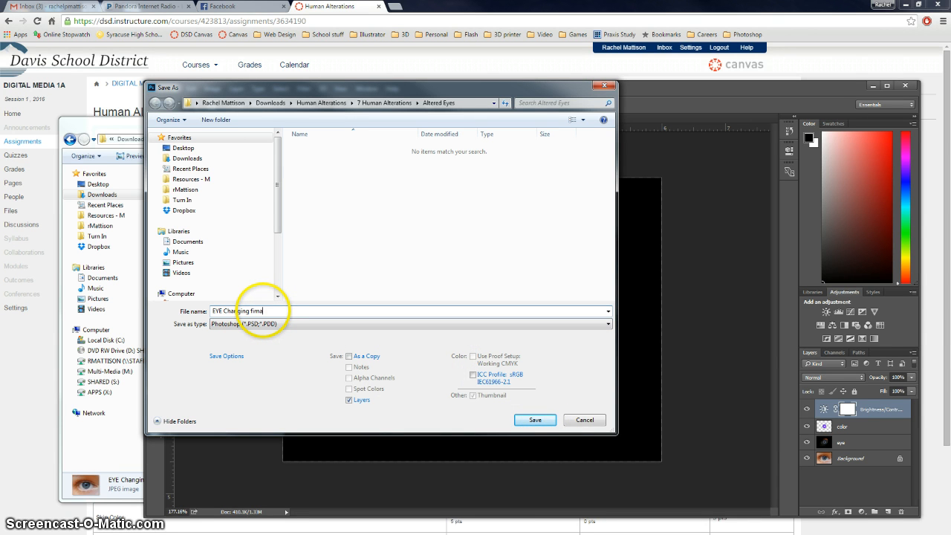
{"action": "mouse_move", "coordinate": [385, 311]}
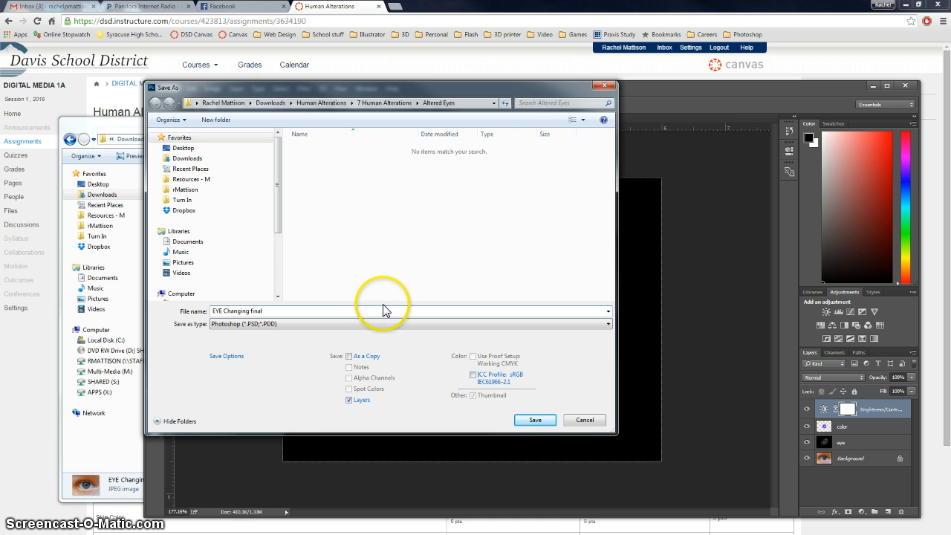
{"action": "left_click", "coordinate": [535, 420]}
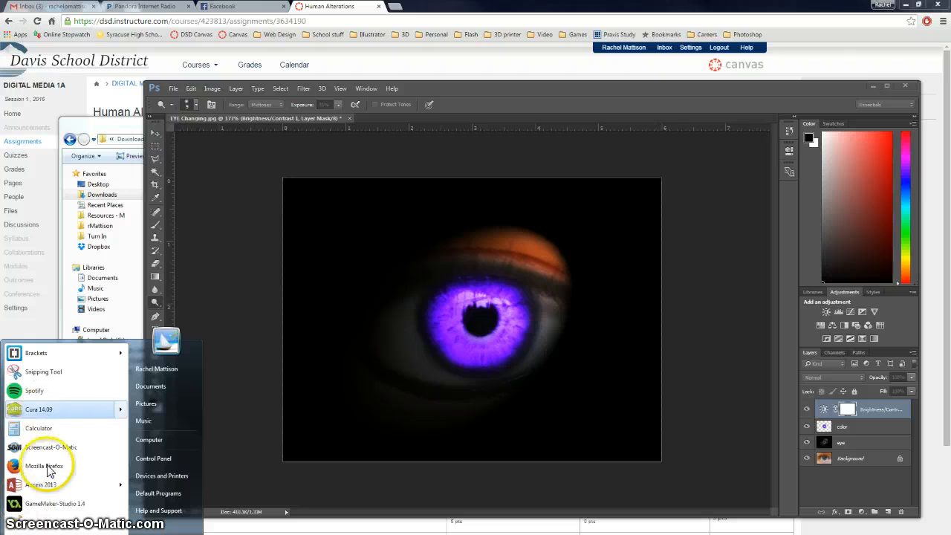
{"action": "mouse_move", "coordinate": [44, 371]}
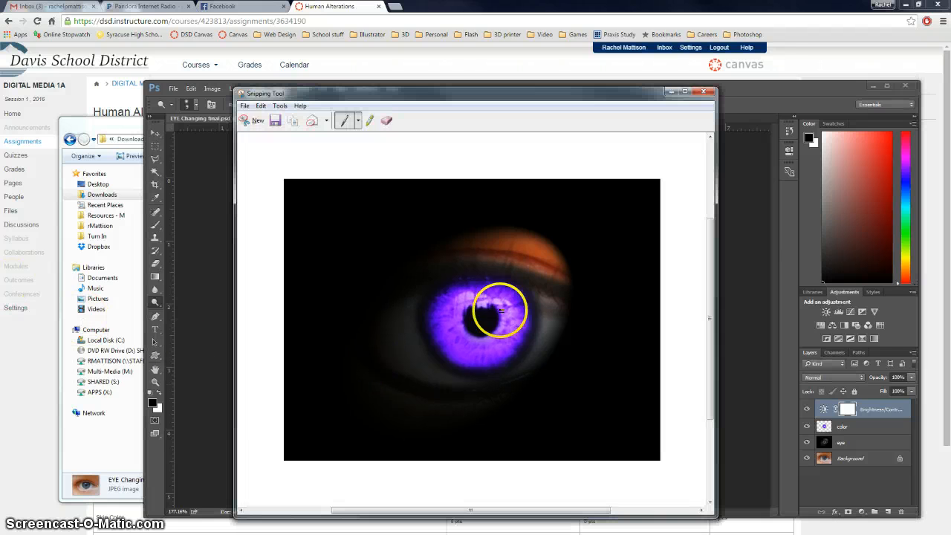
- Copy the captured eye snip to the clipboard via Edit > Copy
{"action": "left_click", "coordinate": [244, 106]}
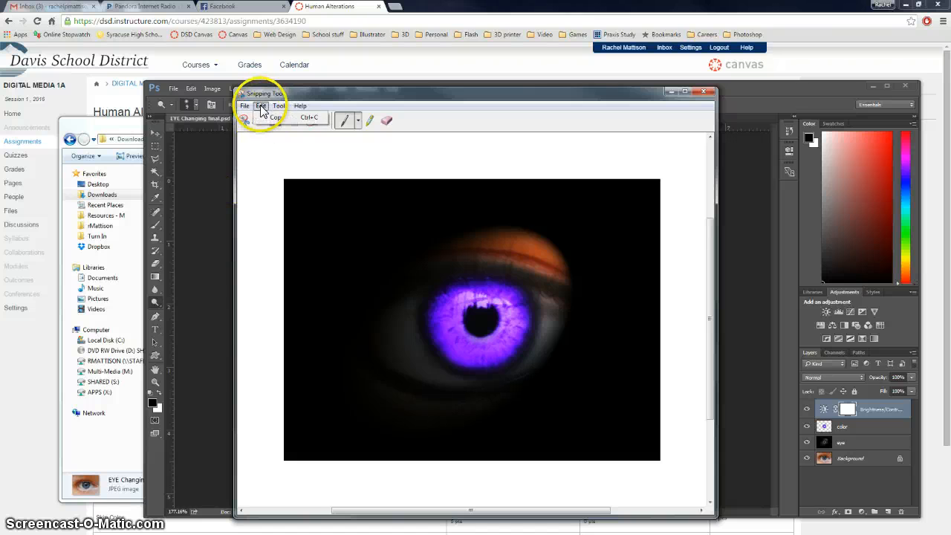
{"action": "left_click", "coordinate": [259, 106]}
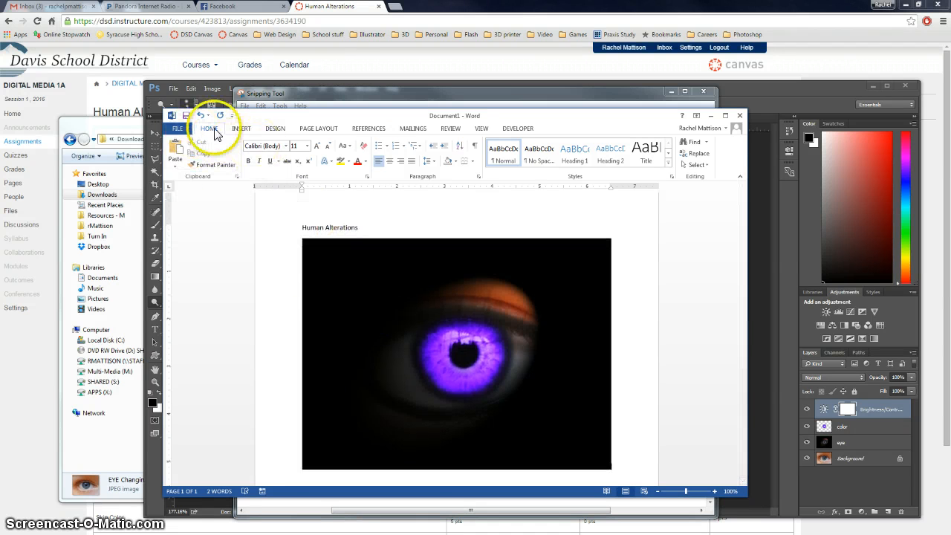
- Scroll down the Word document to view the pasted eye image beneath the title
{"action": "scroll", "scroll_direction": "down", "scroll_amount": 3}
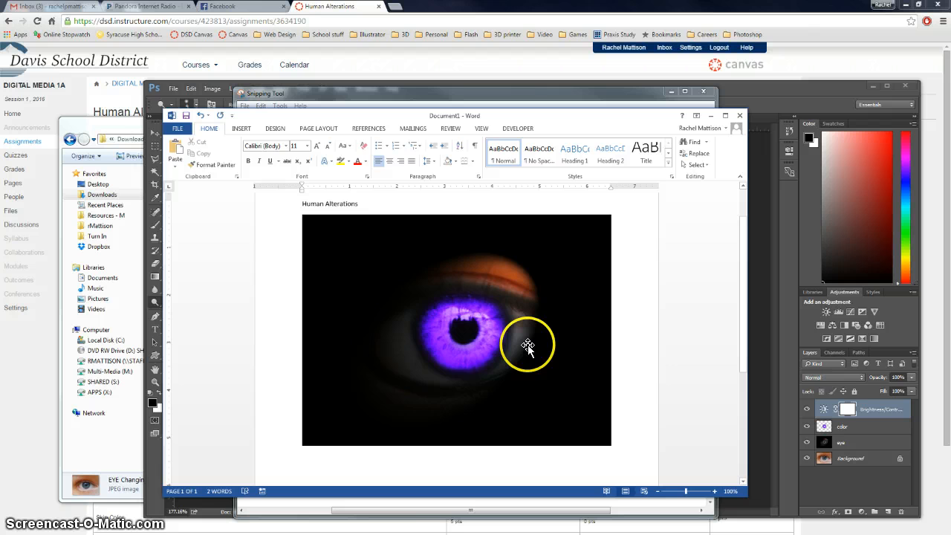
{"action": "mouse_move", "coordinate": [538, 289]}
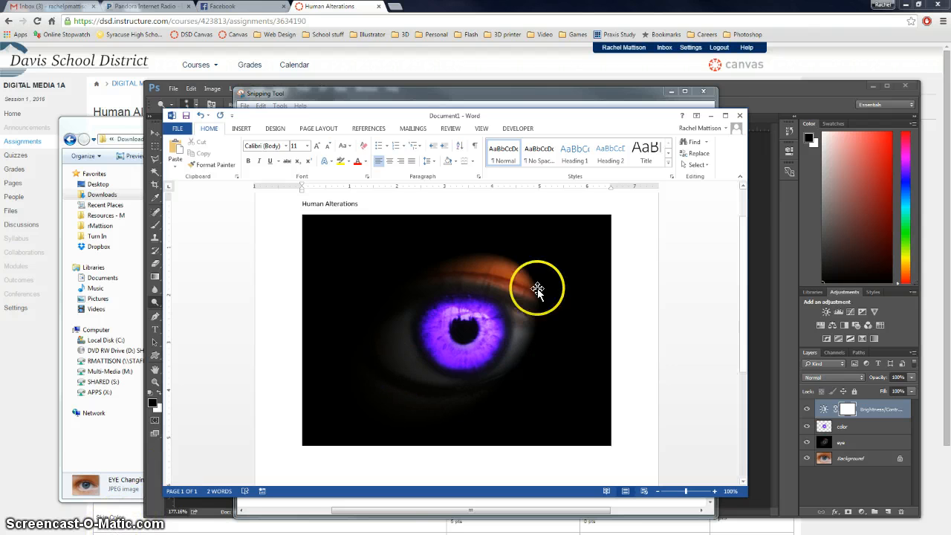